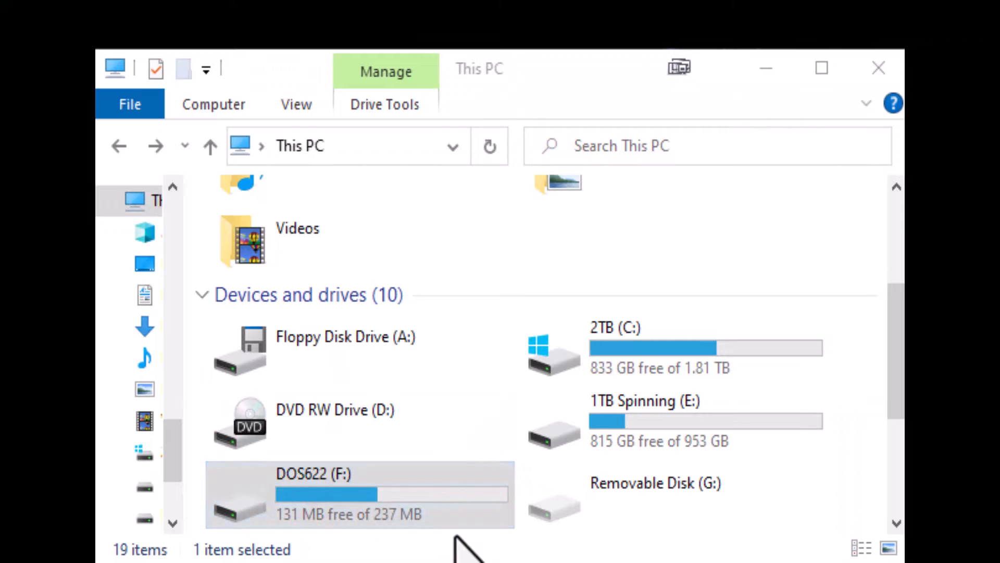
- Select the DOS622 (F:) drive in This PC
click(346, 499)
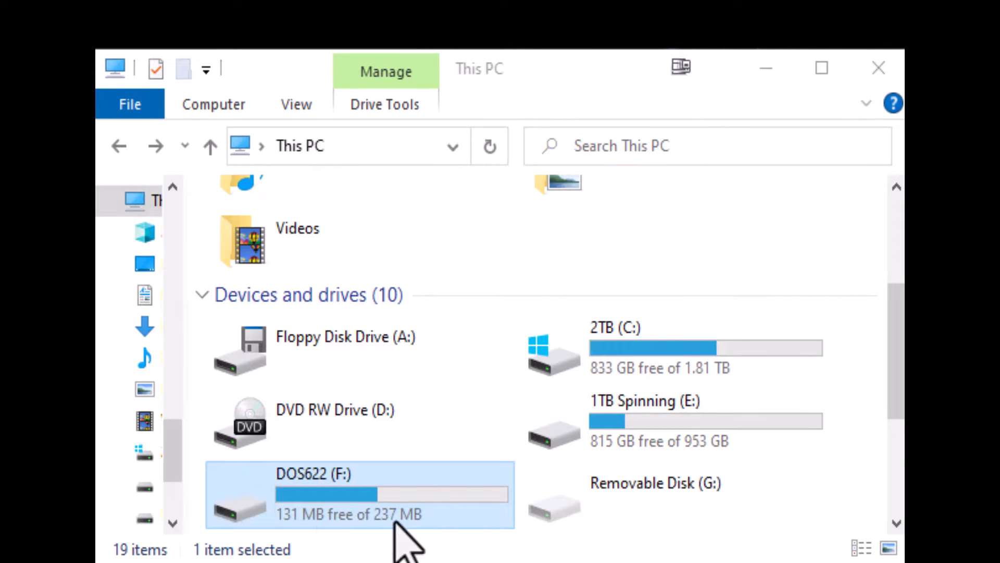
mouse_move(388, 527)
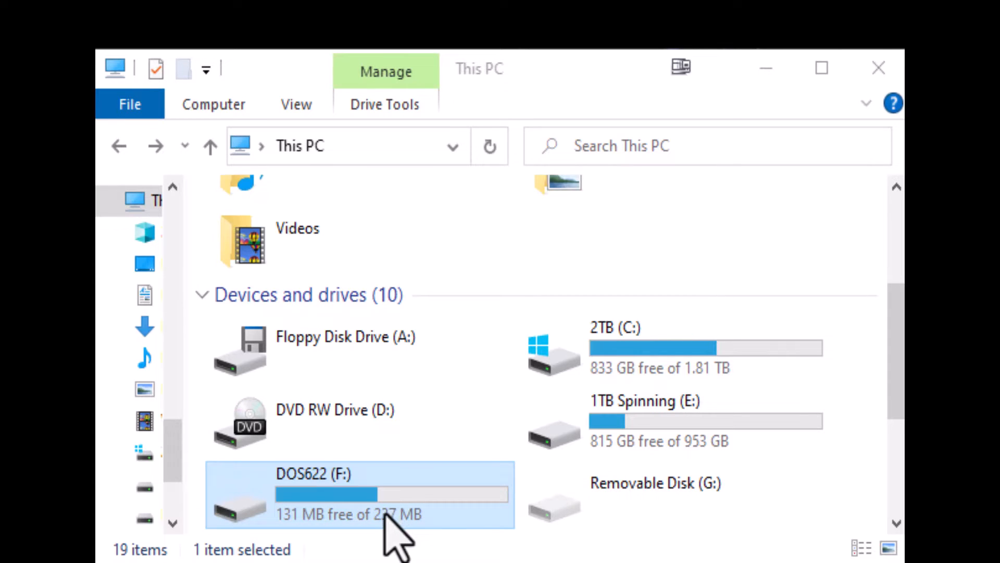
mouse_move(371, 535)
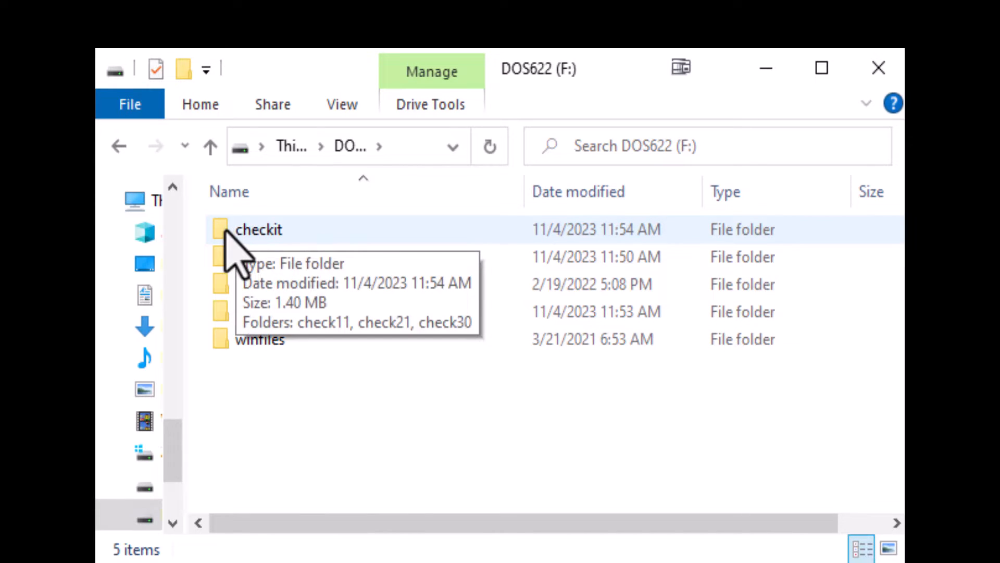
double_click(259, 230)
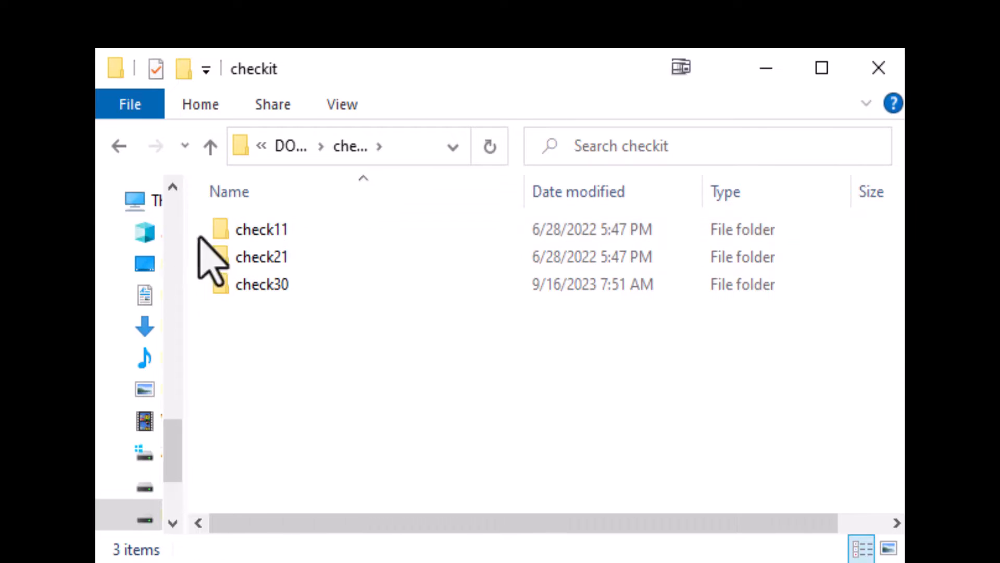
click(262, 228)
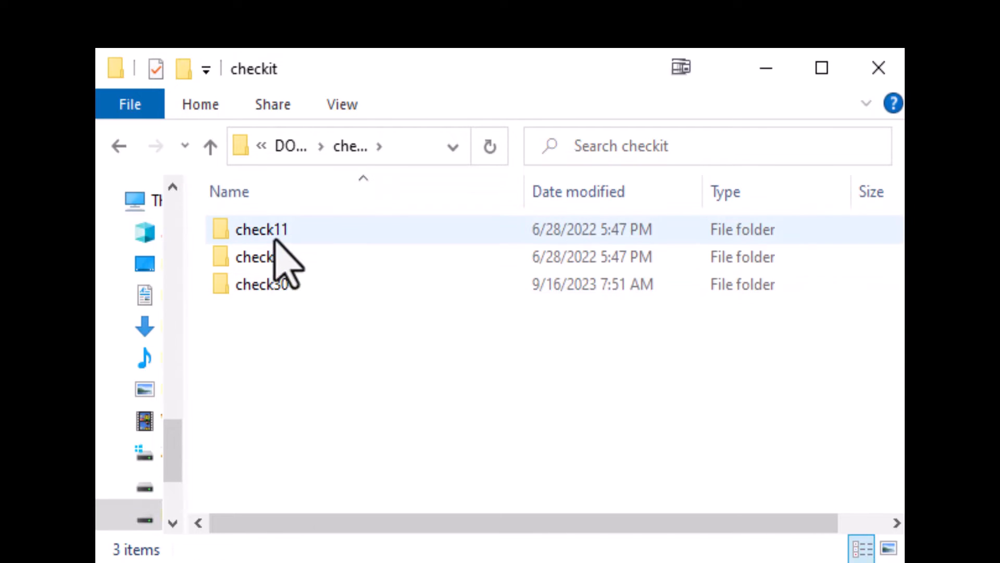
mouse_move(285, 259)
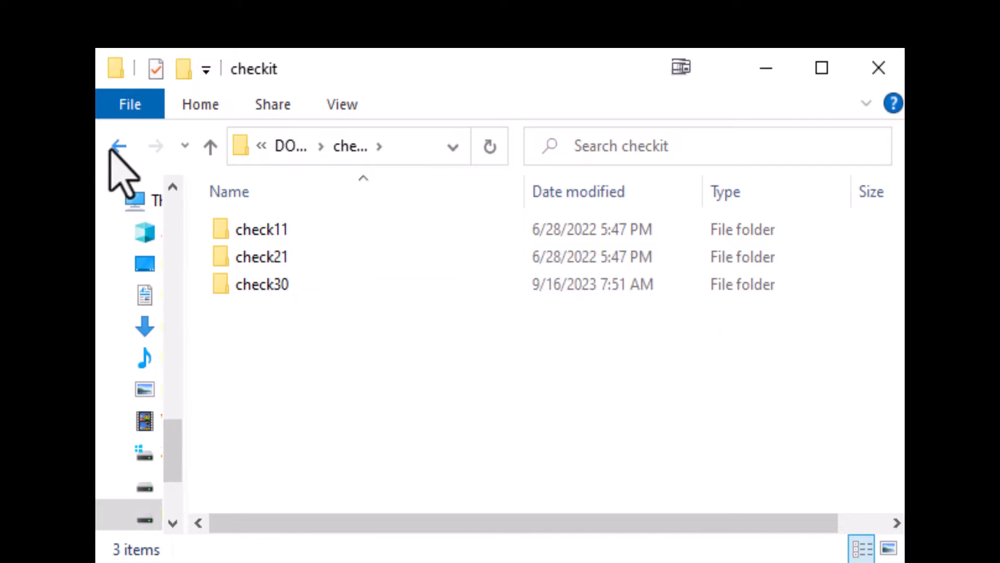
click(118, 146)
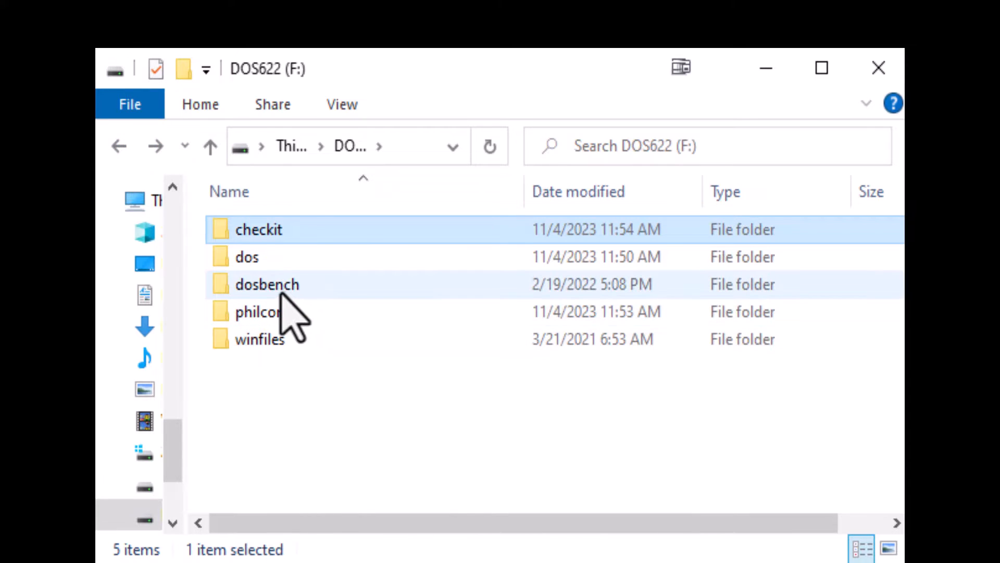
double_click(265, 284)
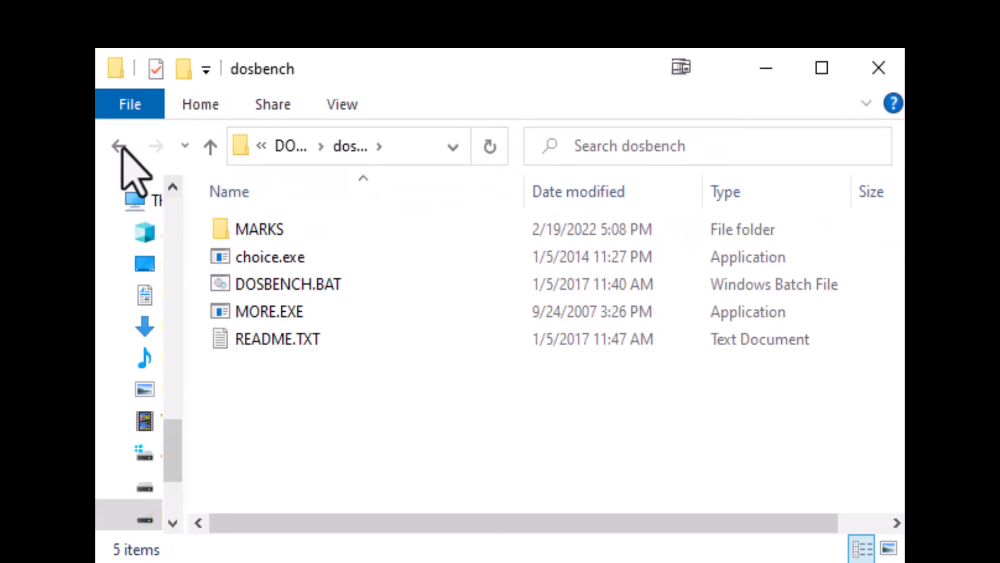
click(121, 145)
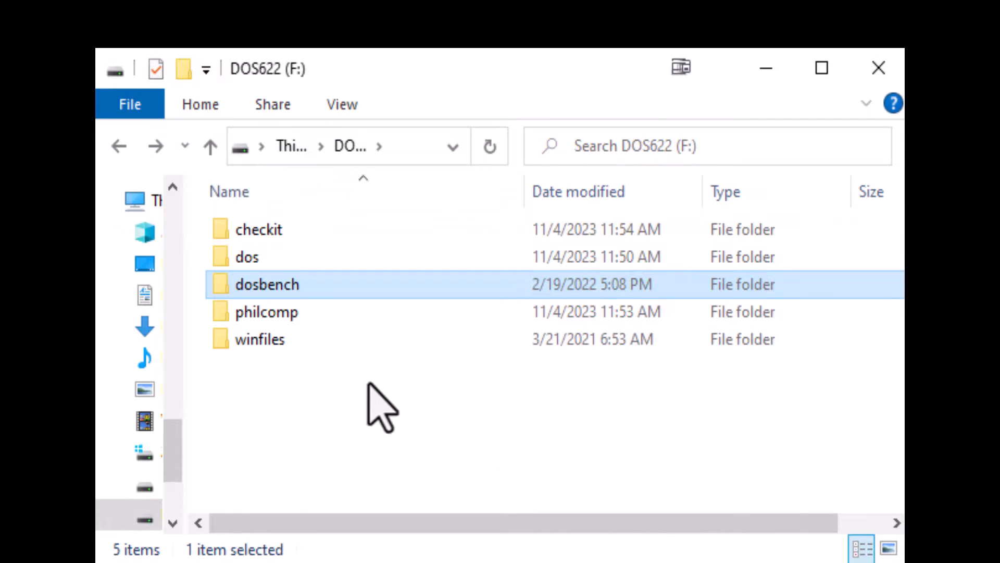
click(266, 312)
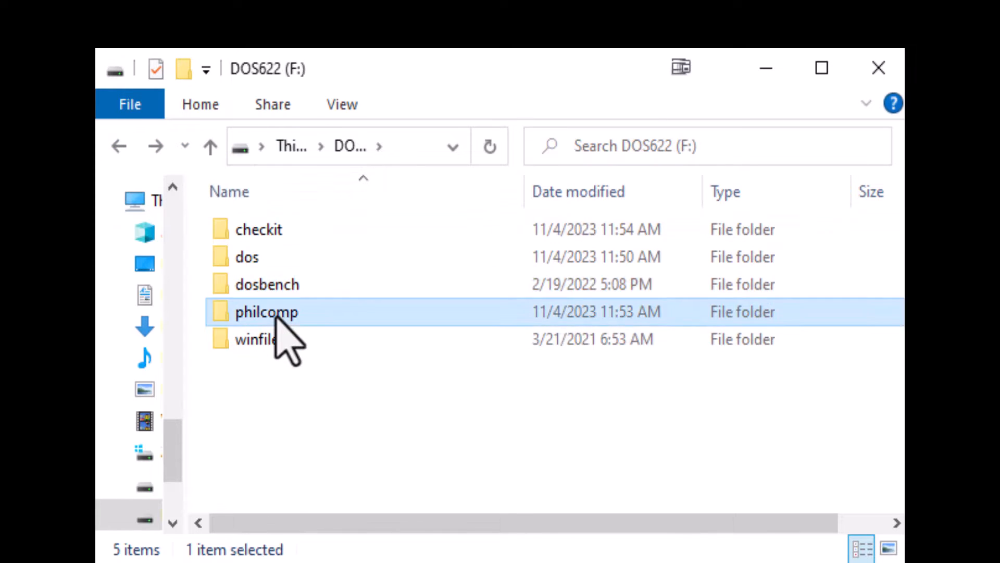
double_click(266, 313)
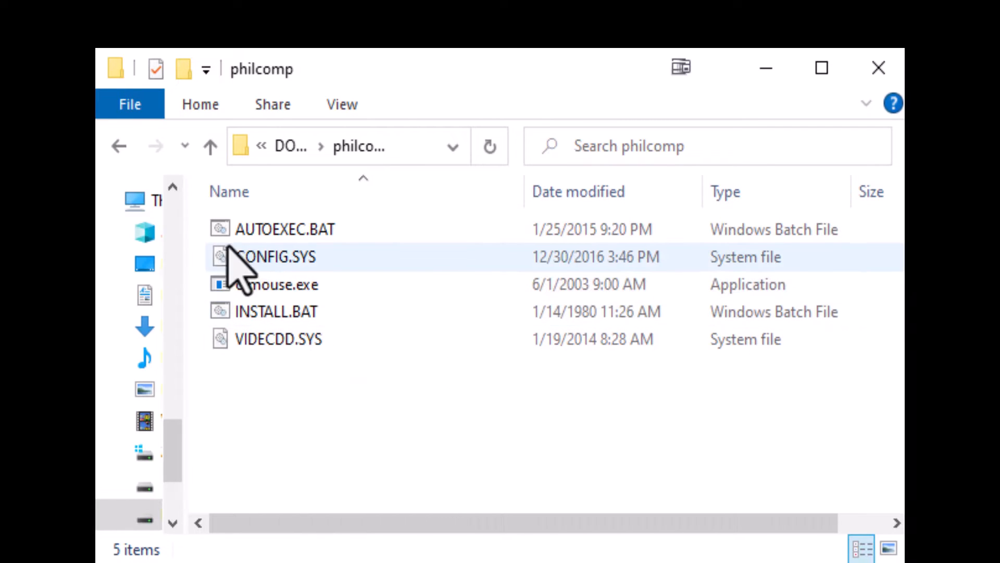
mouse_move(280, 309)
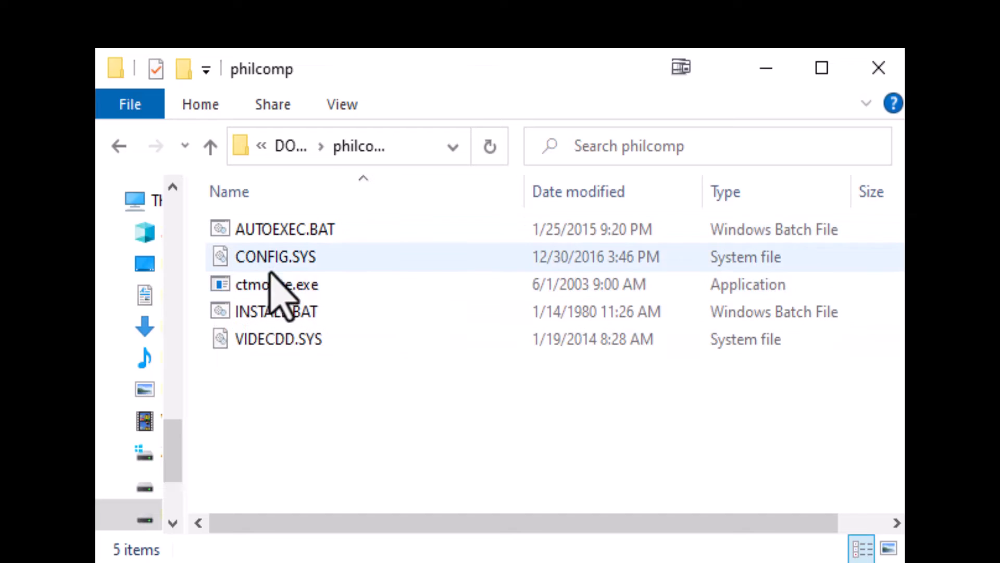
click(277, 311)
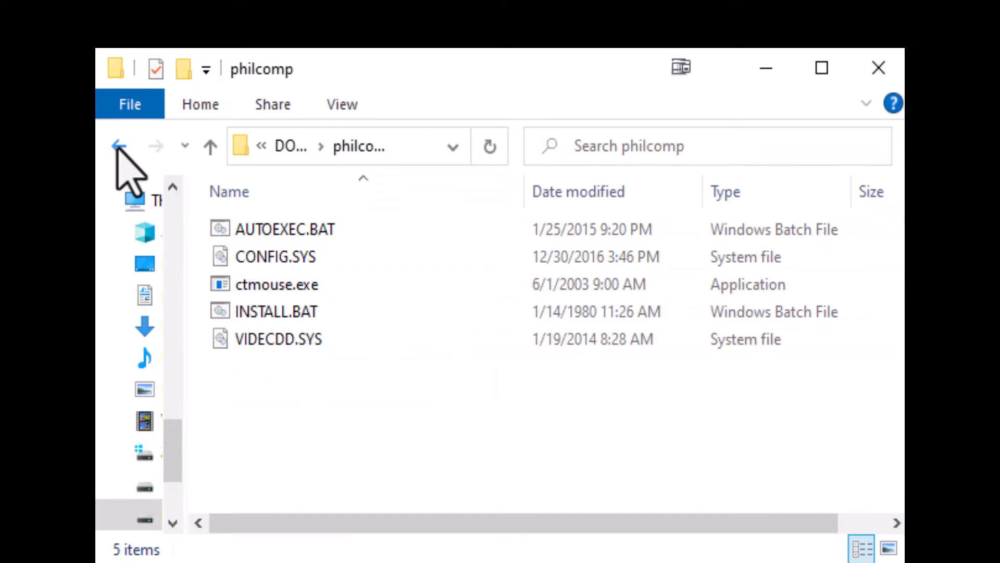
mouse_move(119, 146)
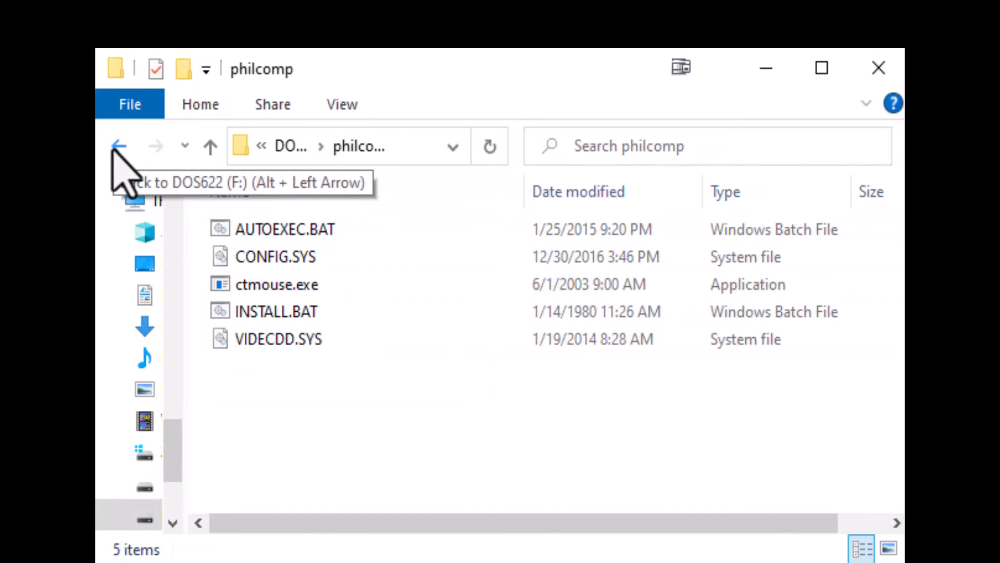
click(119, 146)
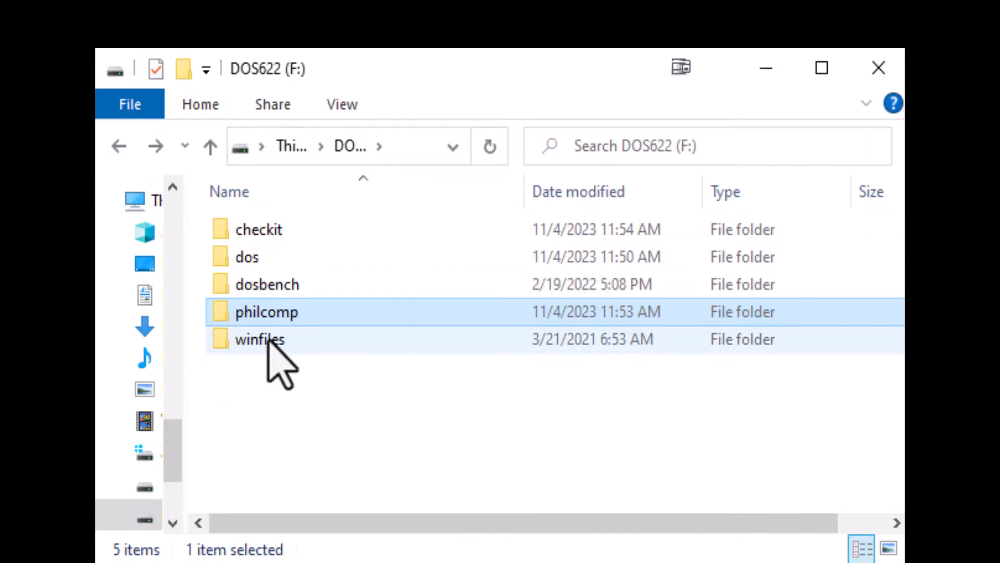
- Enter the winfiles folder listing subfolders 101 through 351 and select 351
double_click(260, 340)
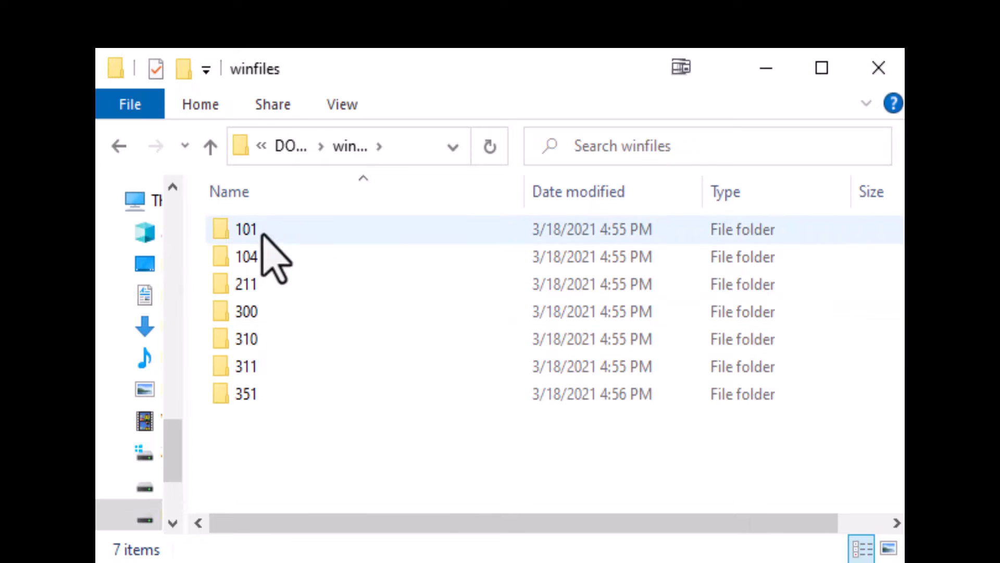
click(246, 283)
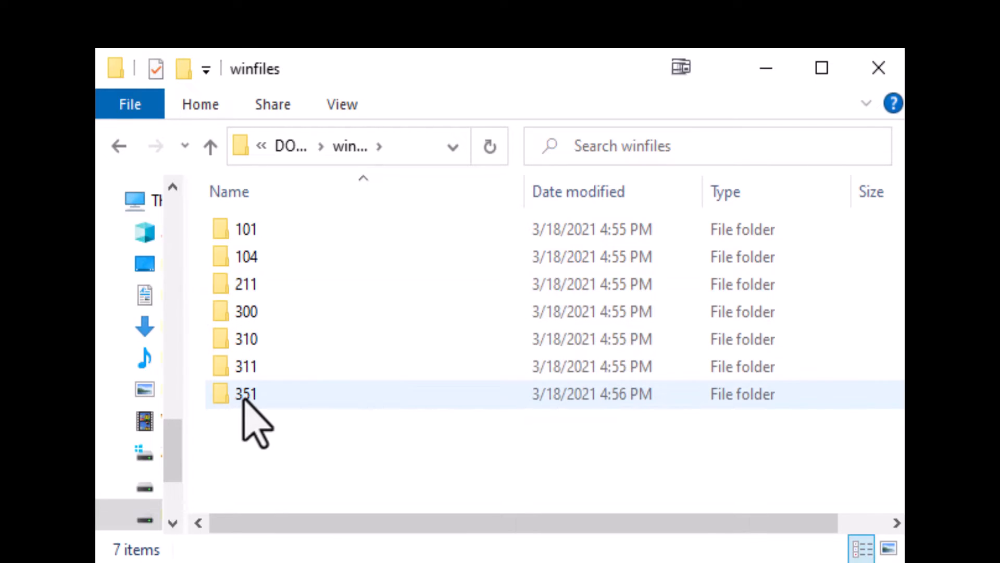
double_click(248, 394)
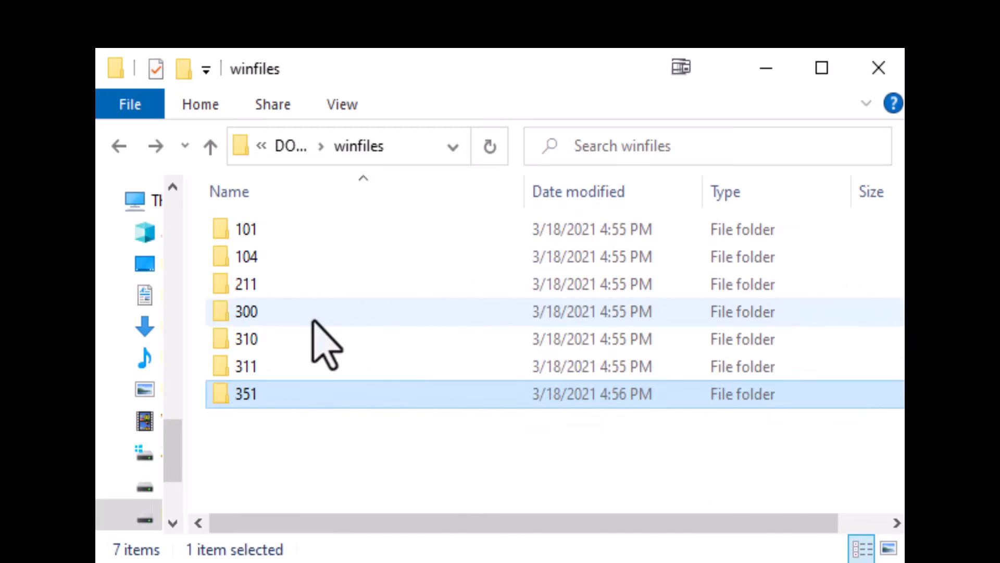
mouse_move(266, 384)
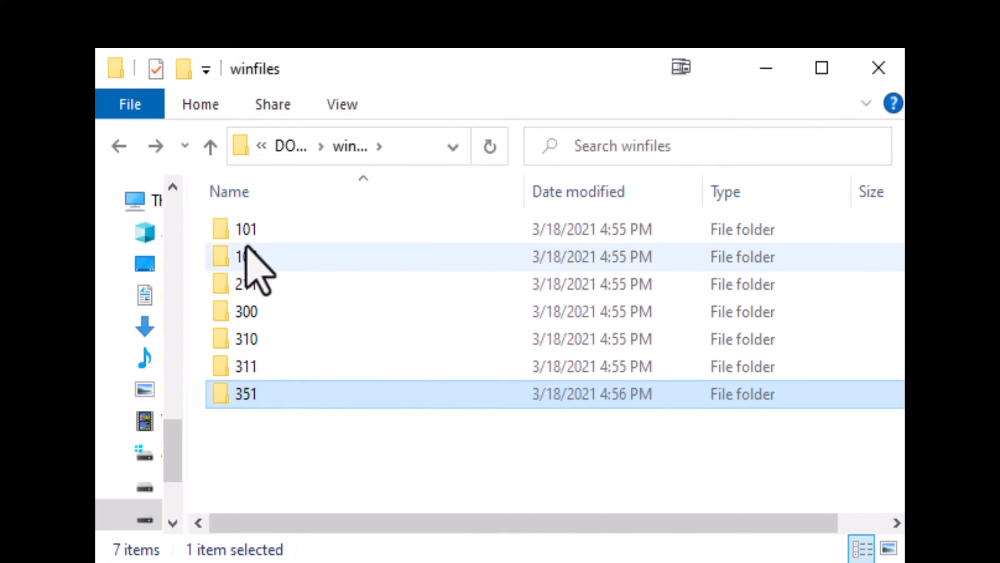
mouse_move(246, 345)
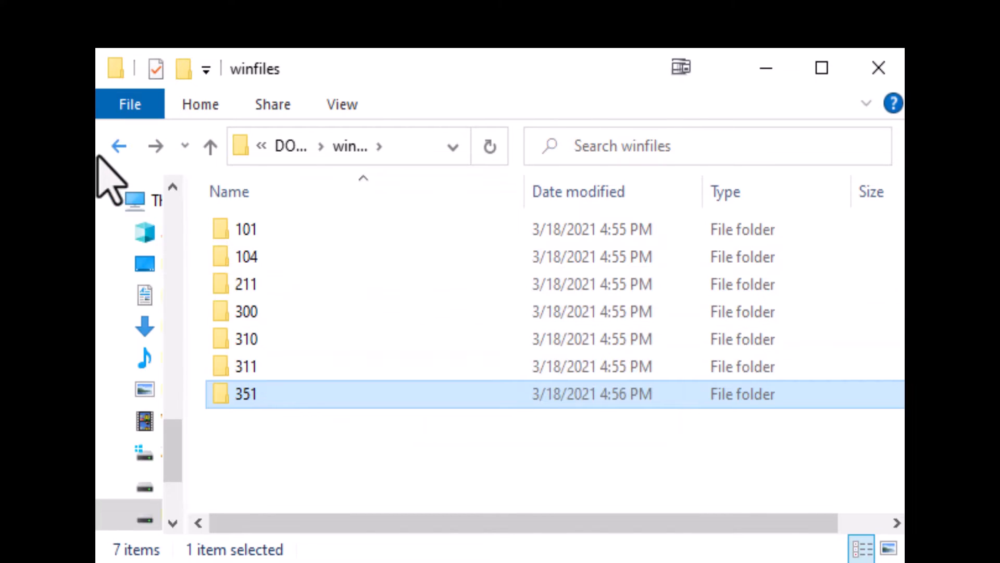
mouse_move(246, 339)
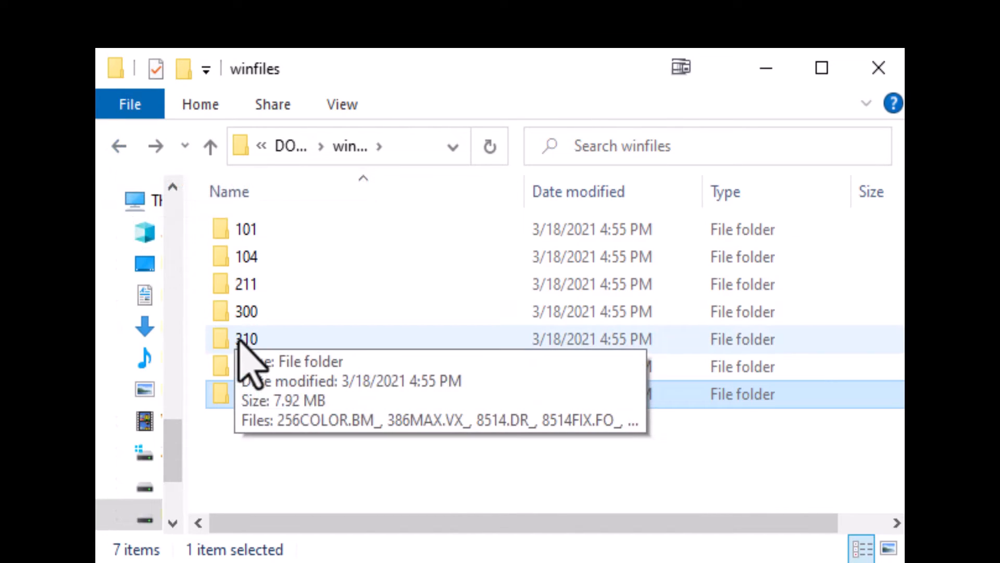
- Browse the 311 folder's 568 files, then move on to the dos folder
double_click(246, 338)
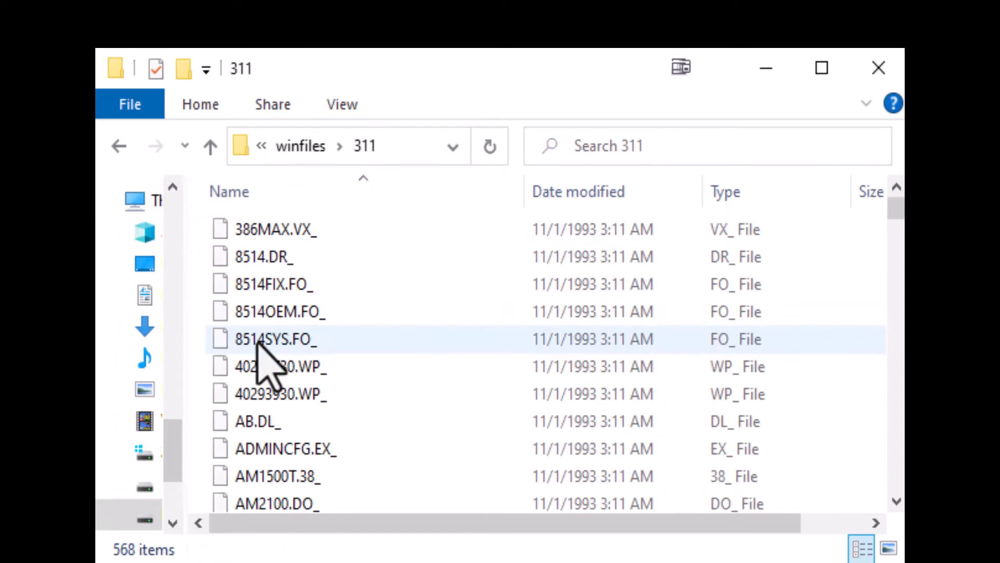
scroll(down, 3)
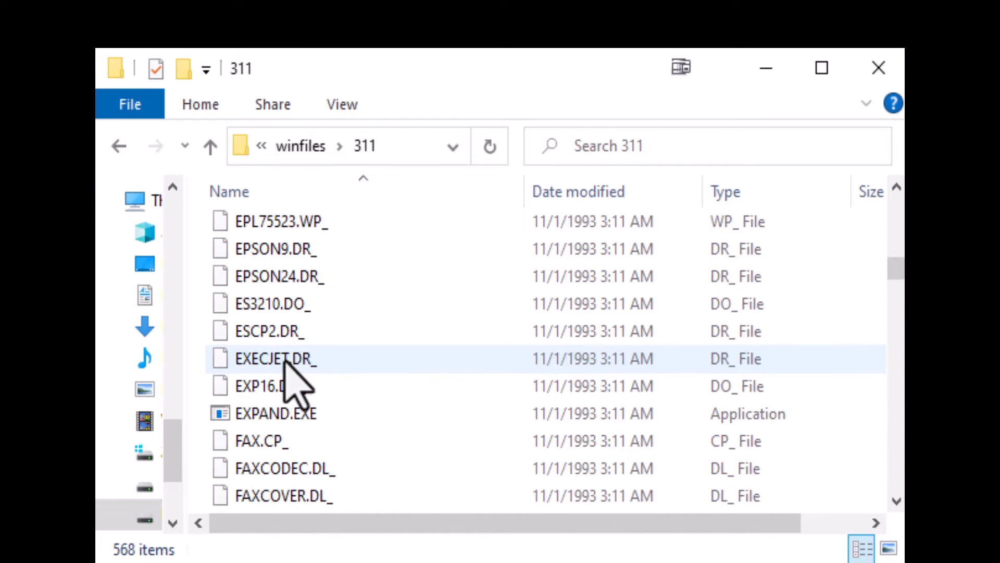
scroll(down, 3)
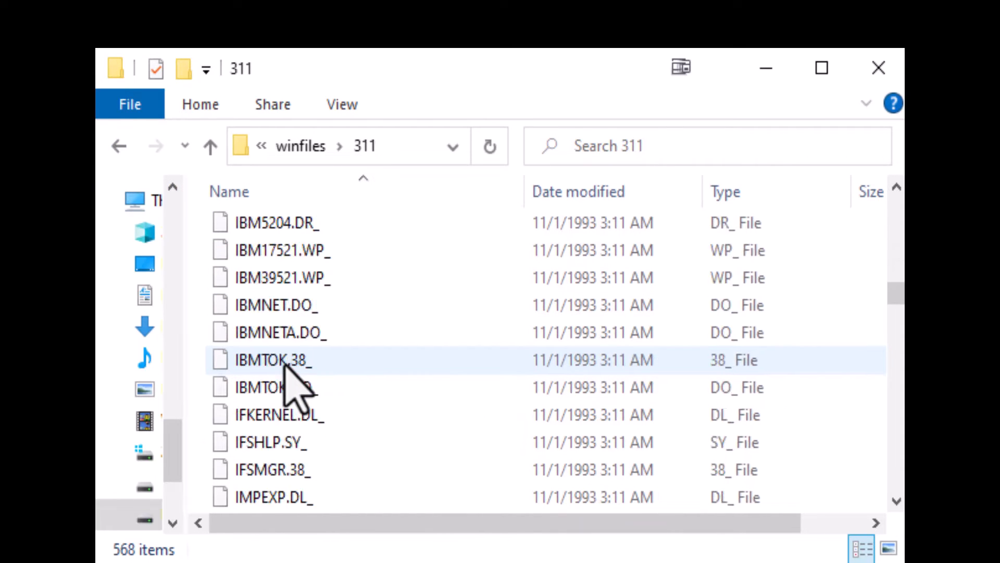
scroll(down, 3)
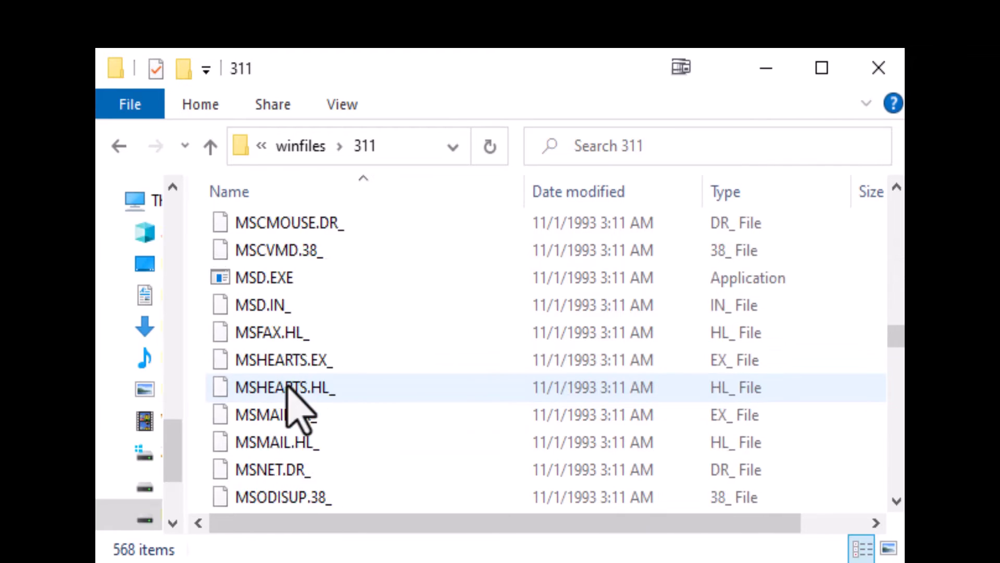
click(210, 146)
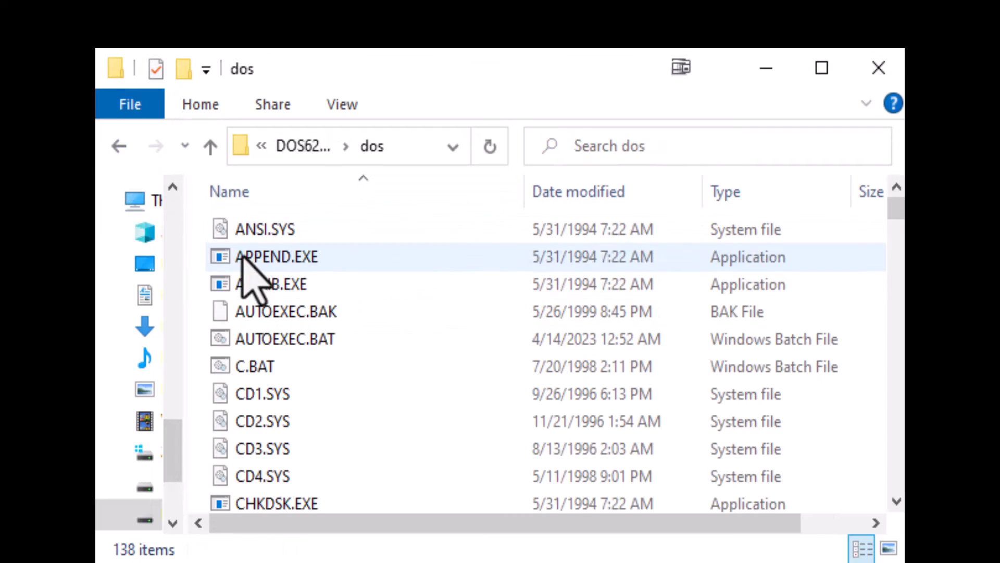
- Scroll to the bottom of the dos folder's 138 files and go back to the DOS622 root
scroll(down, 3)
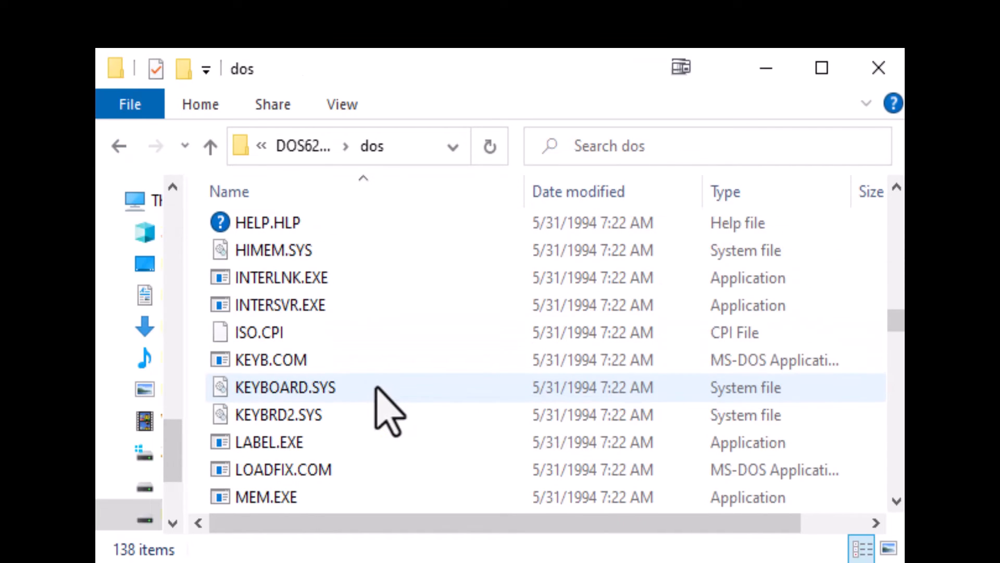
scroll(down, 3)
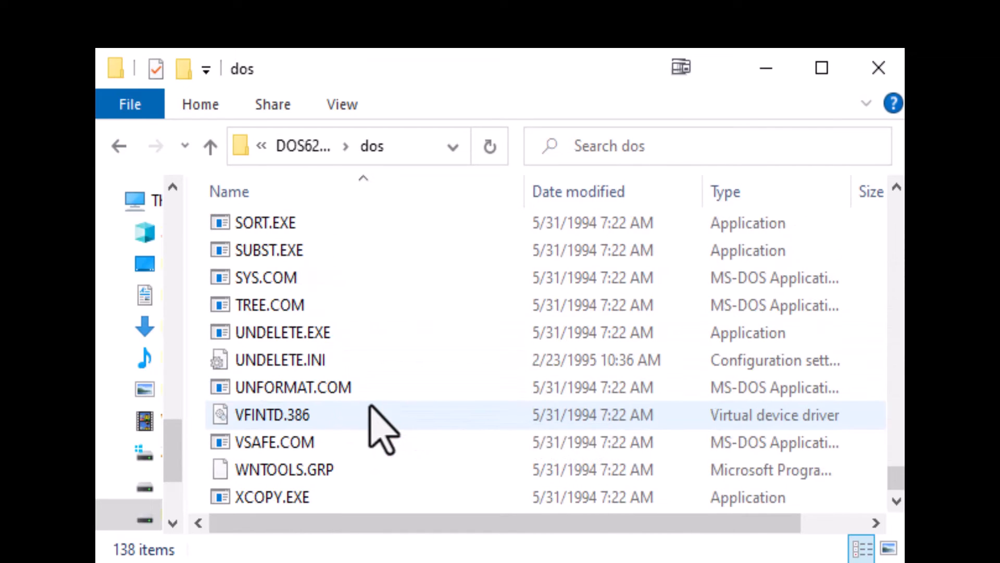
click(265, 278)
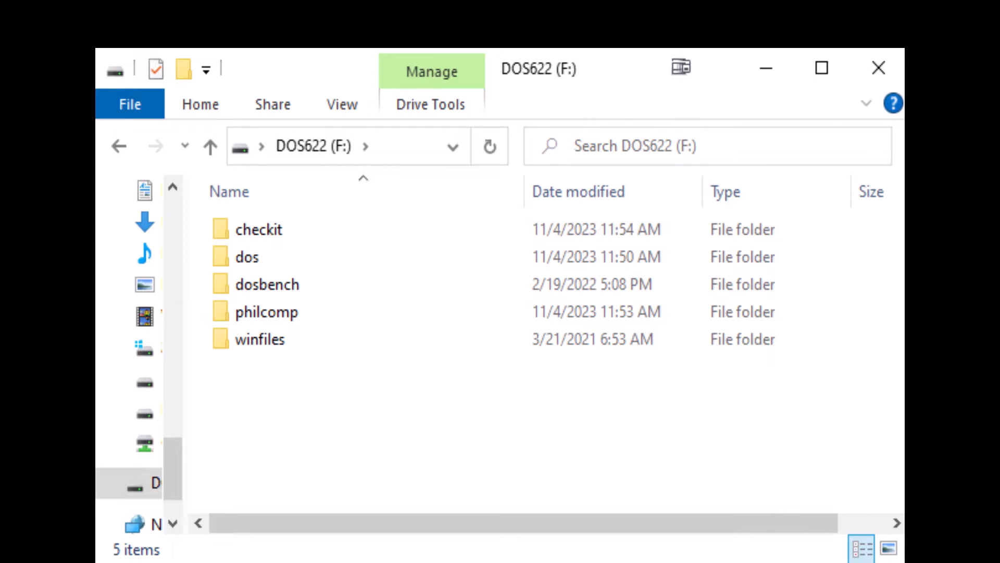
mouse_move(550, 413)
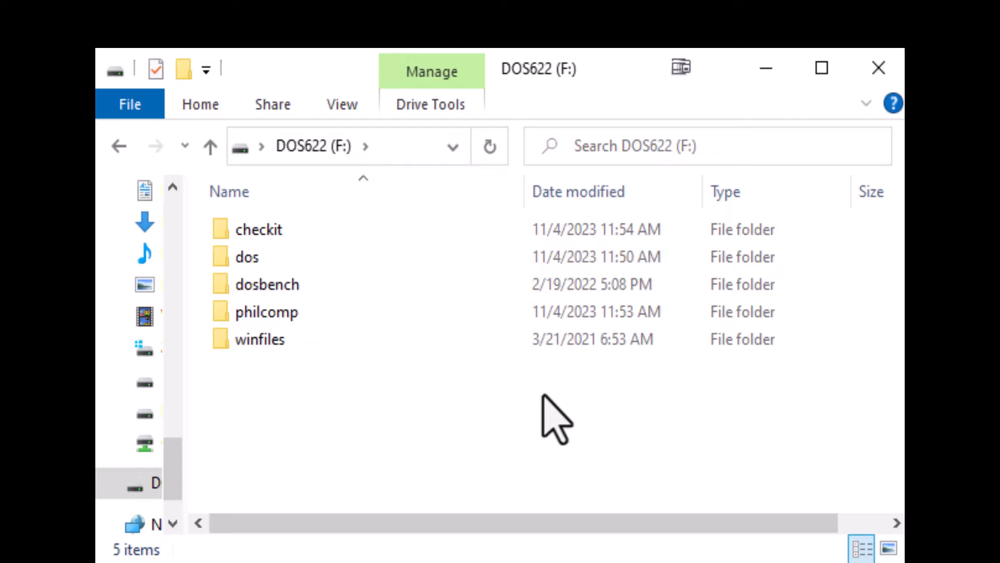
mouse_move(535, 425)
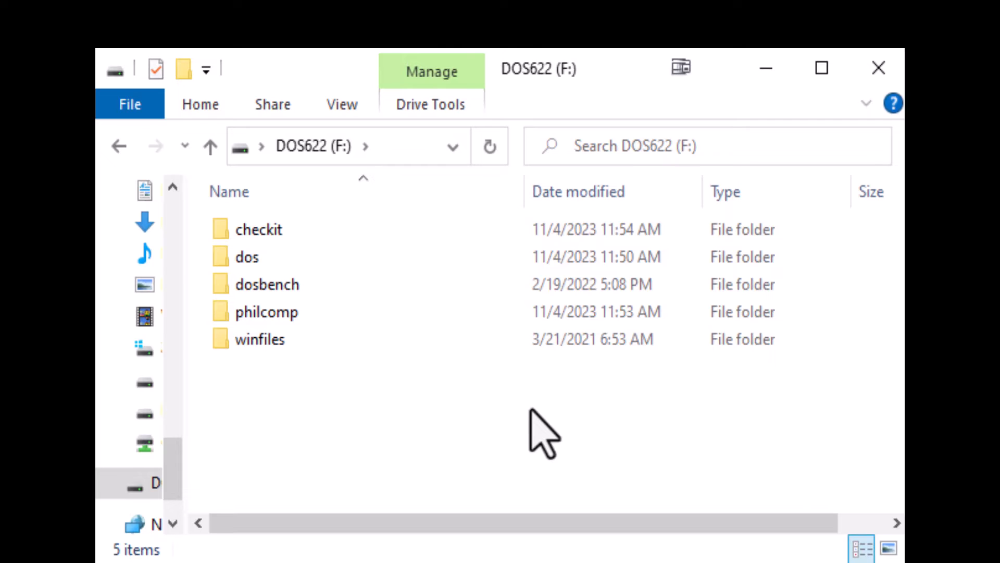
mouse_move(299, 194)
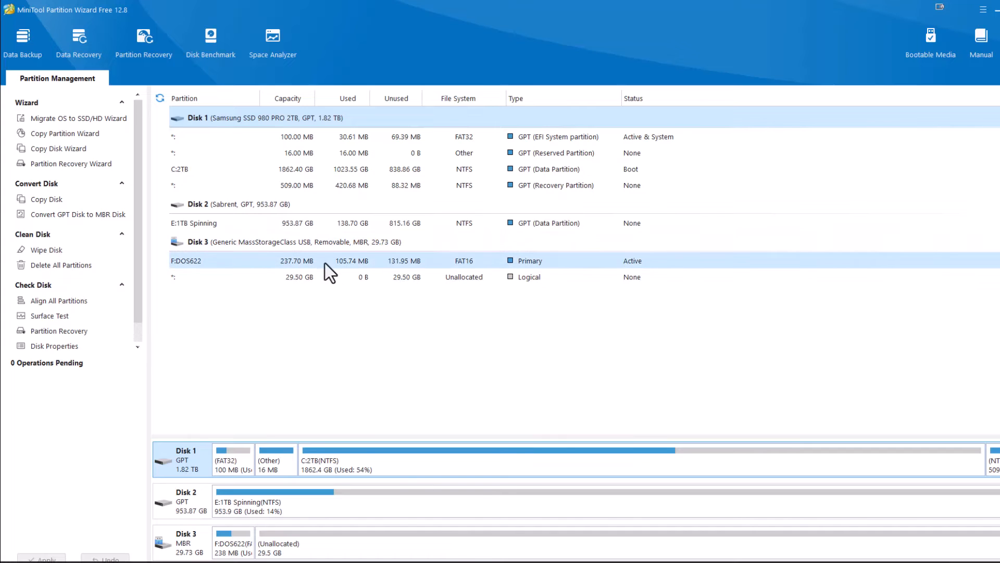
- Queue a Move/Resize of F:DOS622 to 2 GB, leaving 27.73 GB unallocated
click(299, 277)
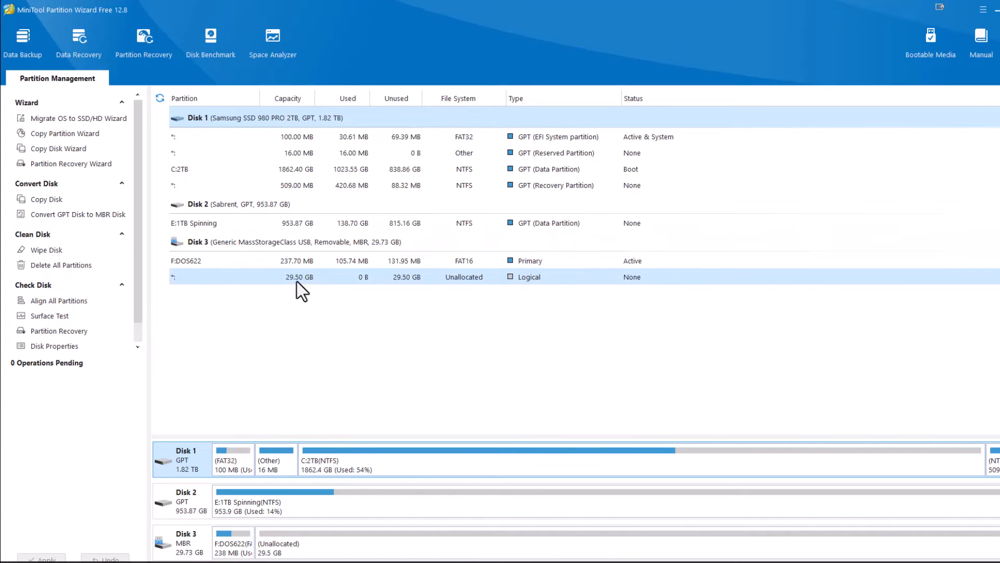
click(294, 260)
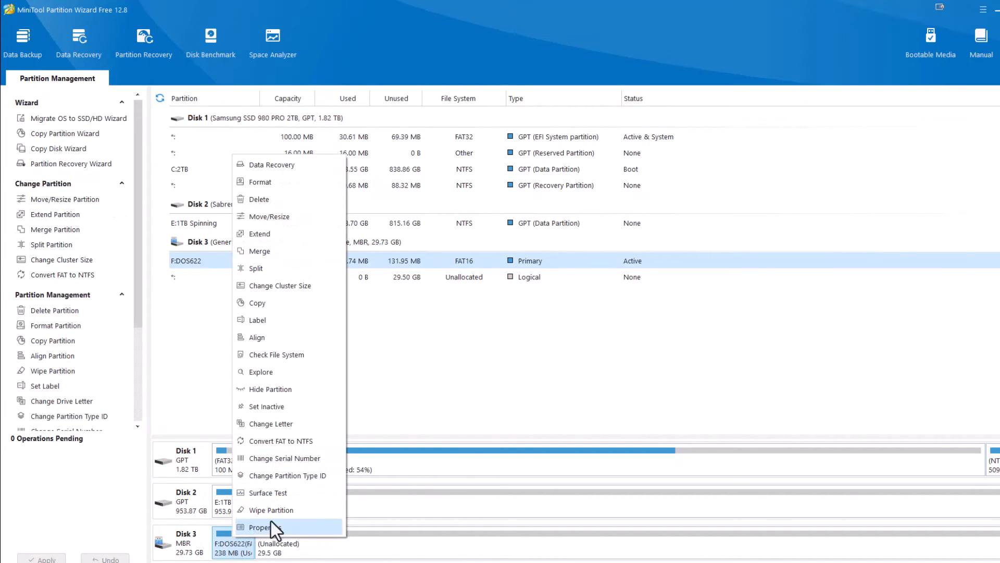
click(269, 217)
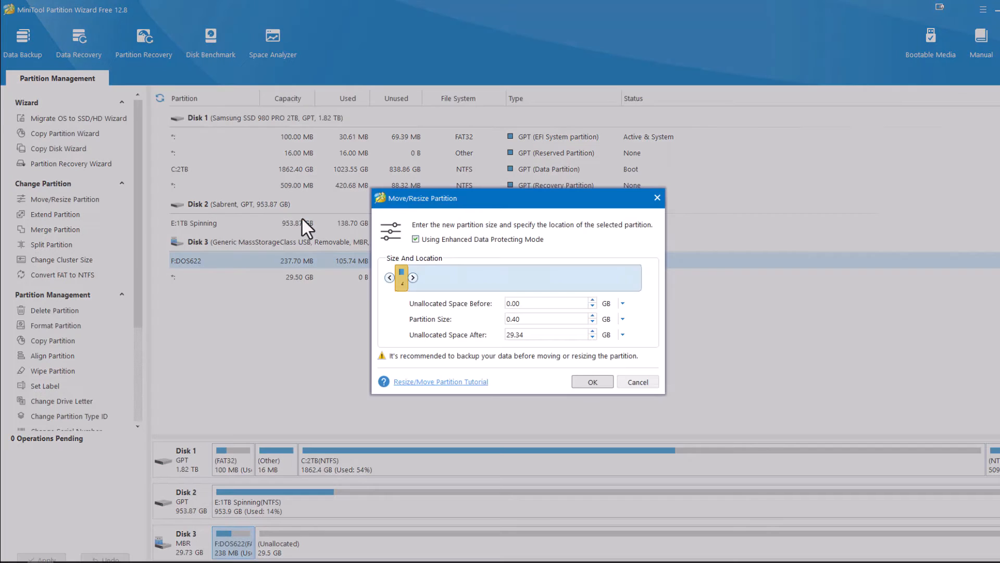
mouse_move(531, 361)
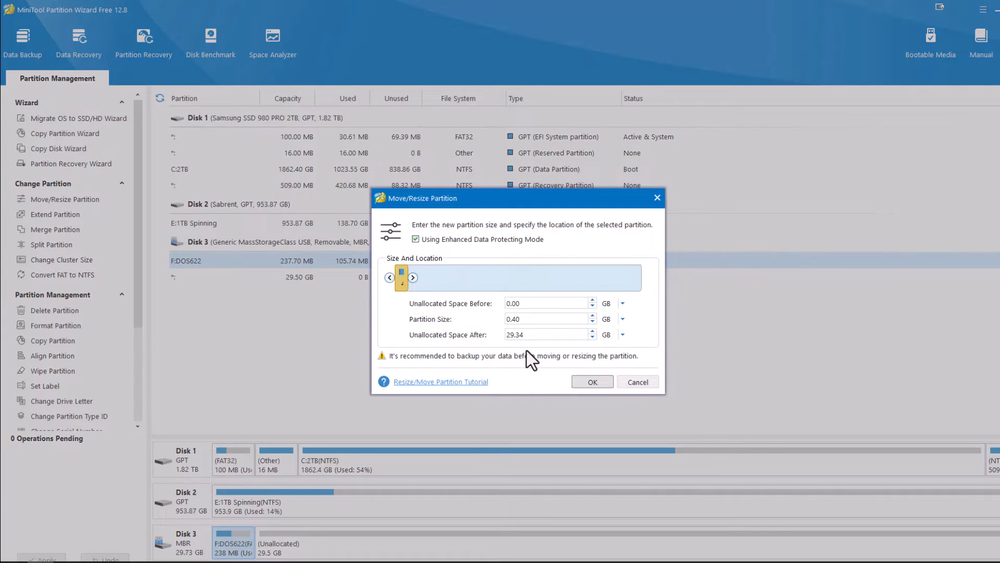
click(546, 318)
text(2)
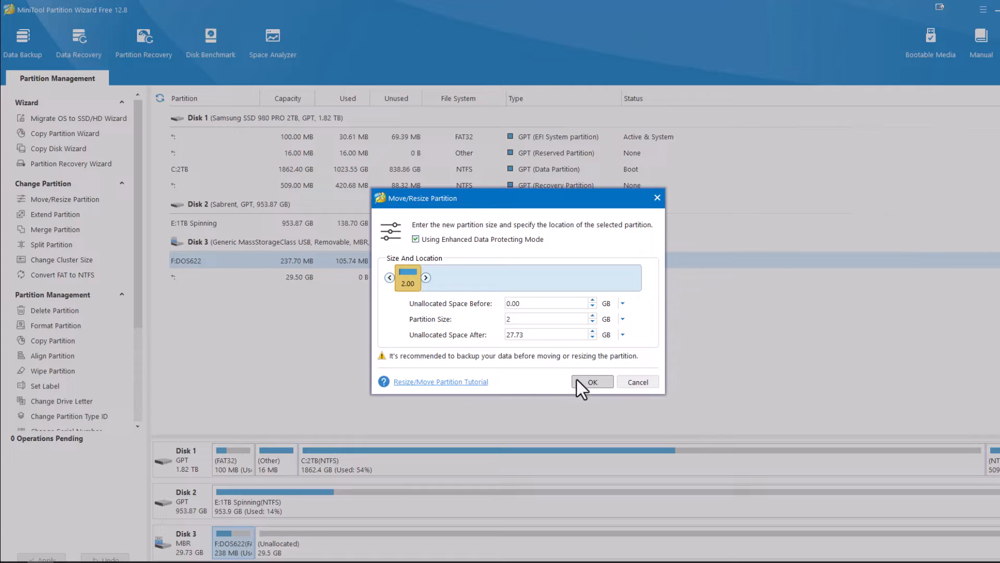
mouse_move(477, 341)
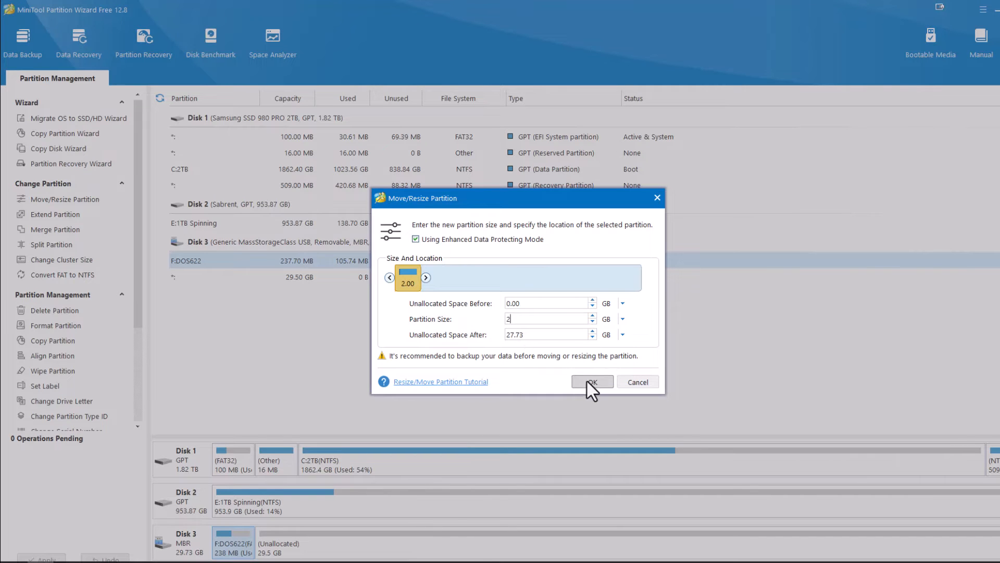
click(592, 381)
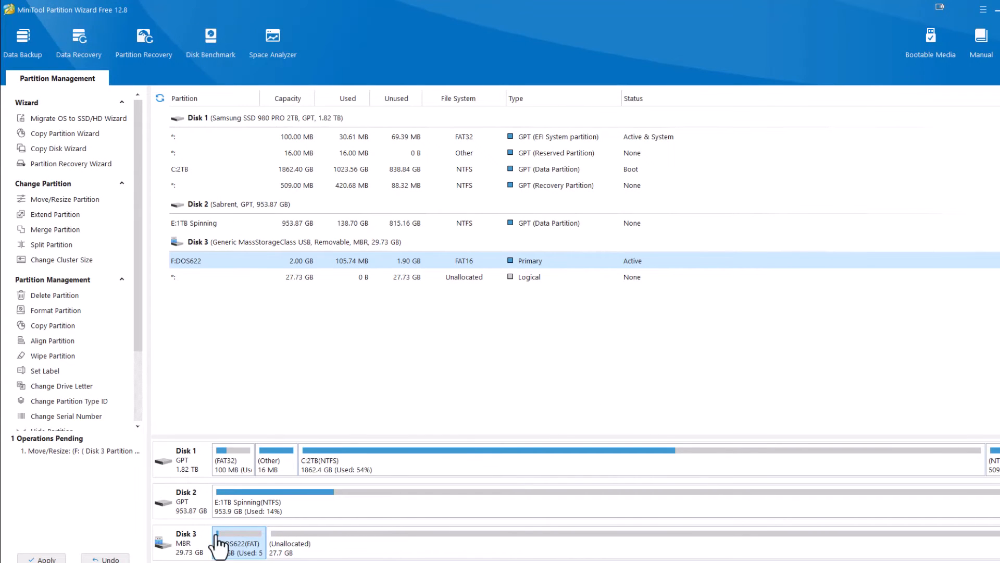
- Apply the pending changes so F:DOS622 actually grows to 2.00 GB
click(37, 558)
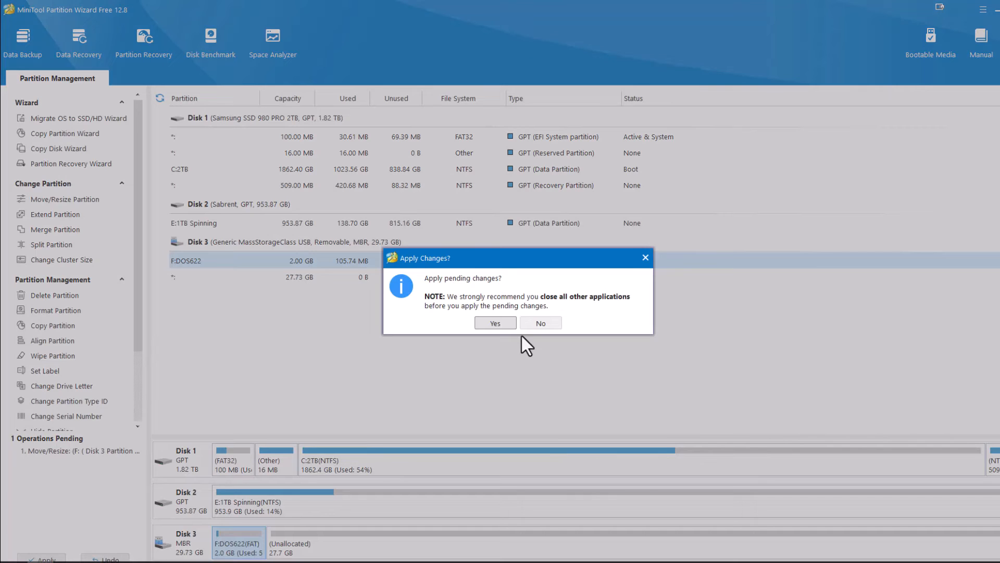
click(495, 323)
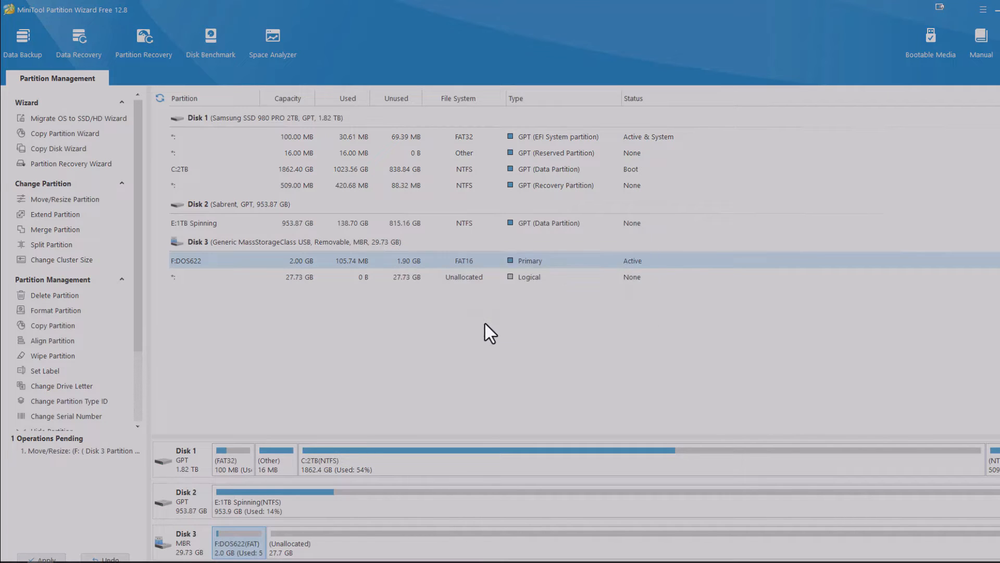
click(38, 557)
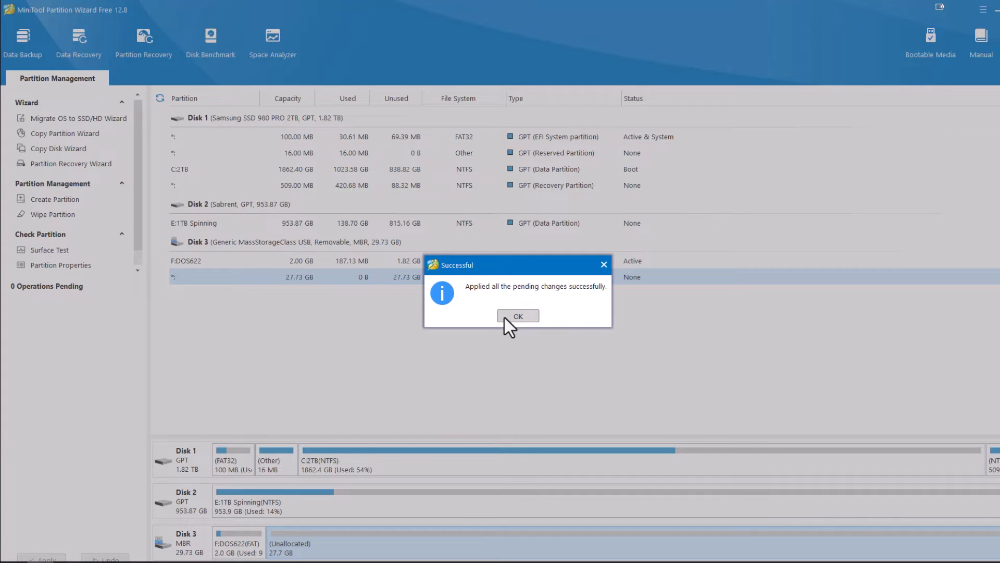
mouse_move(256, 554)
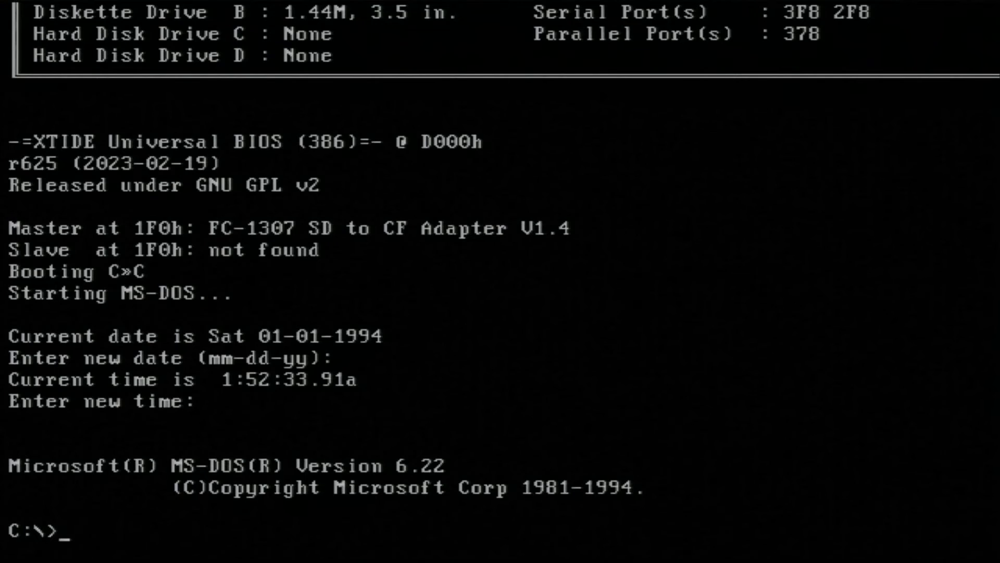
- Run fdisk, review the partition information, and go to the create-partition choices
text(fdisk)
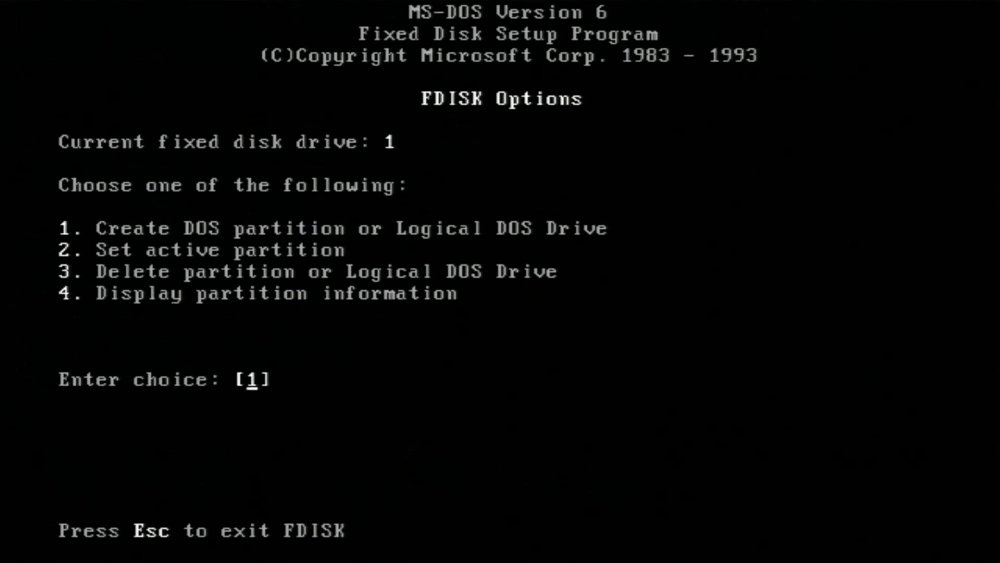
text(3)
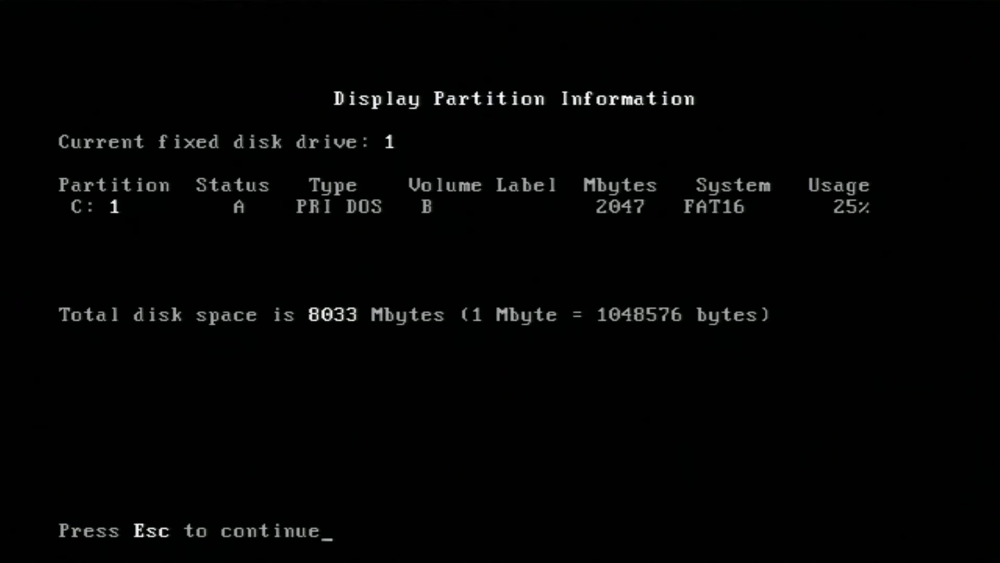
key(Escape)
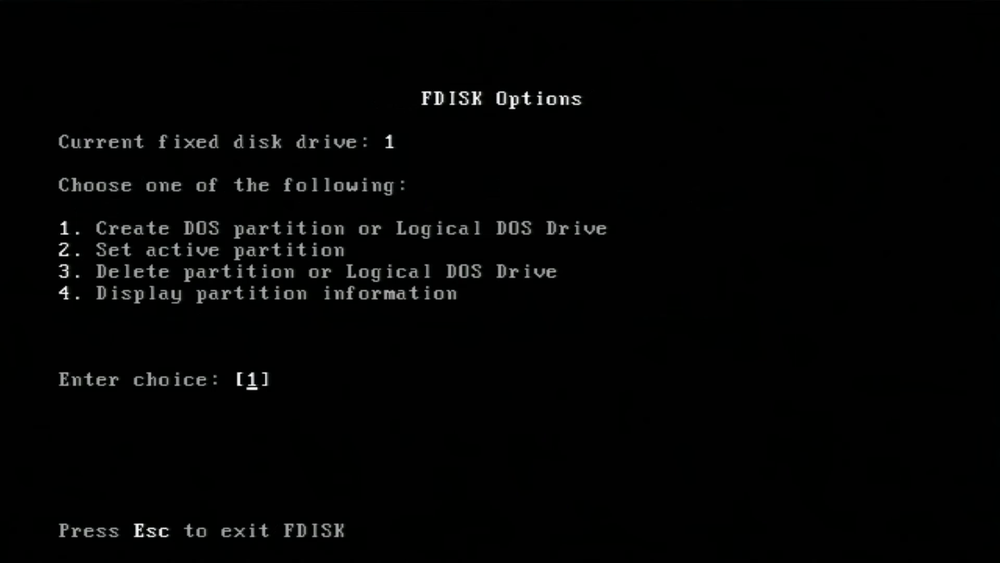
key(enter)
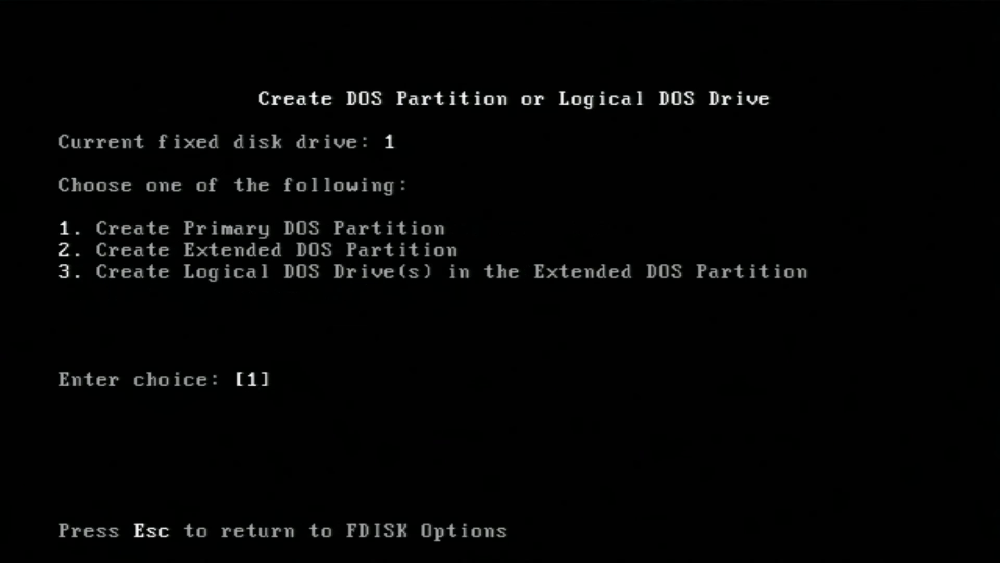
- Create an extended DOS partition using the full 5985 MB available
text(2)
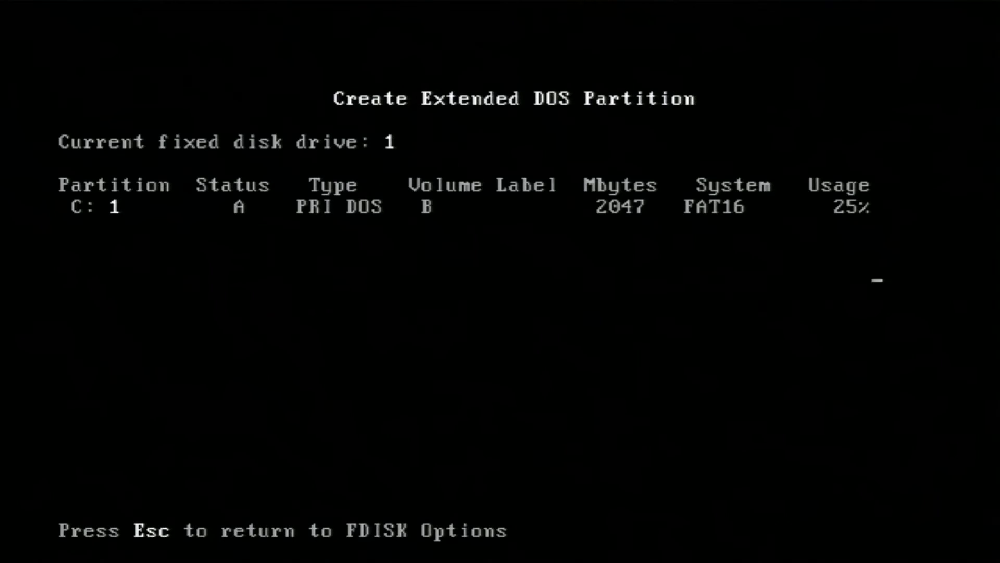
key(Enter)
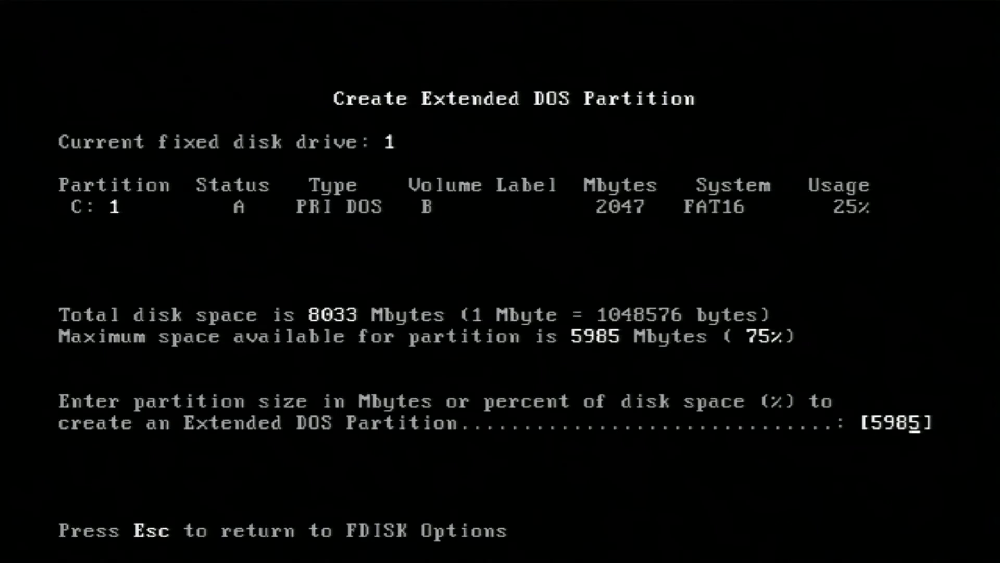
key(Enter)
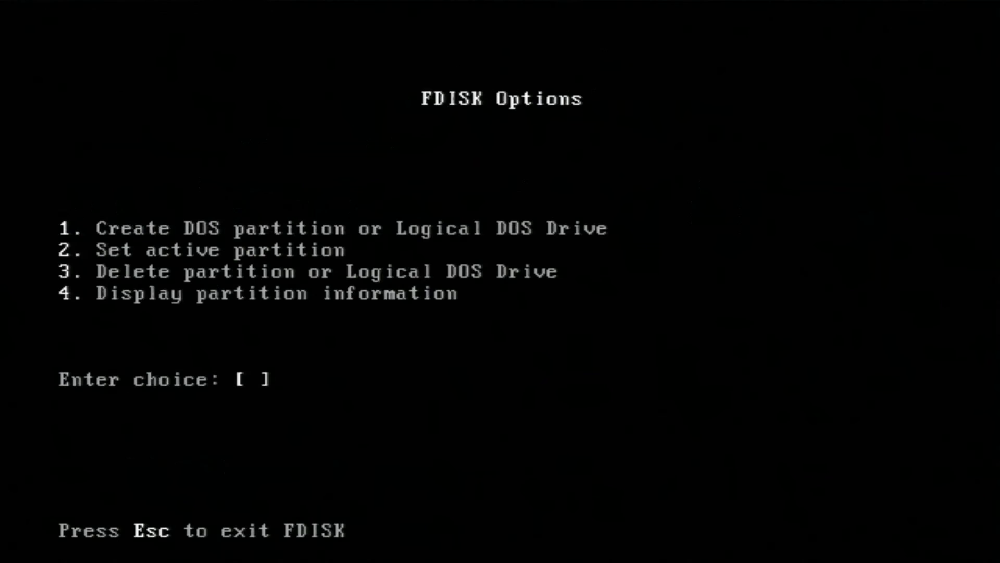
- Create logical drives of 2047, 2047 and 1890 MB in the extended partition, then leave FDISK
text(1)
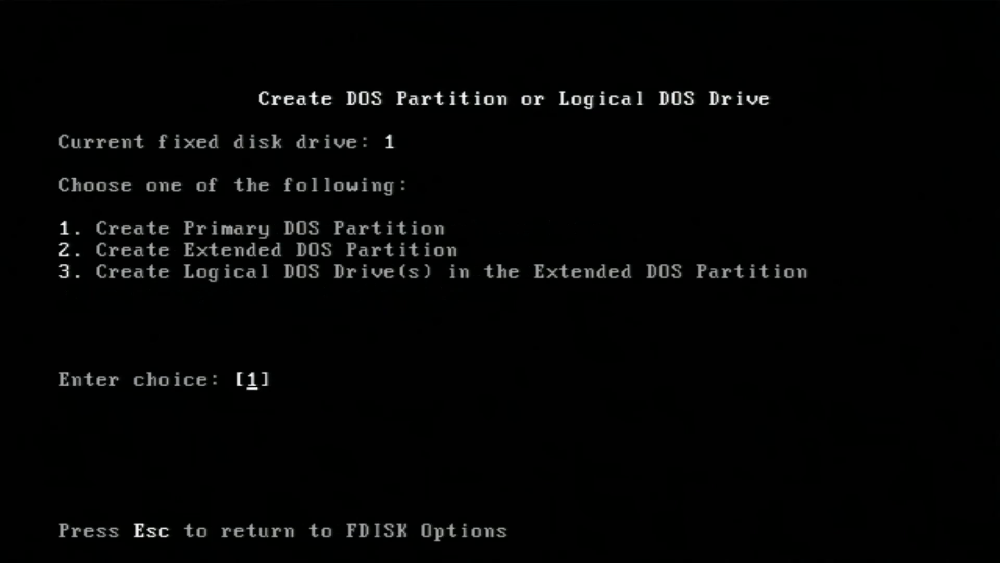
text(3)
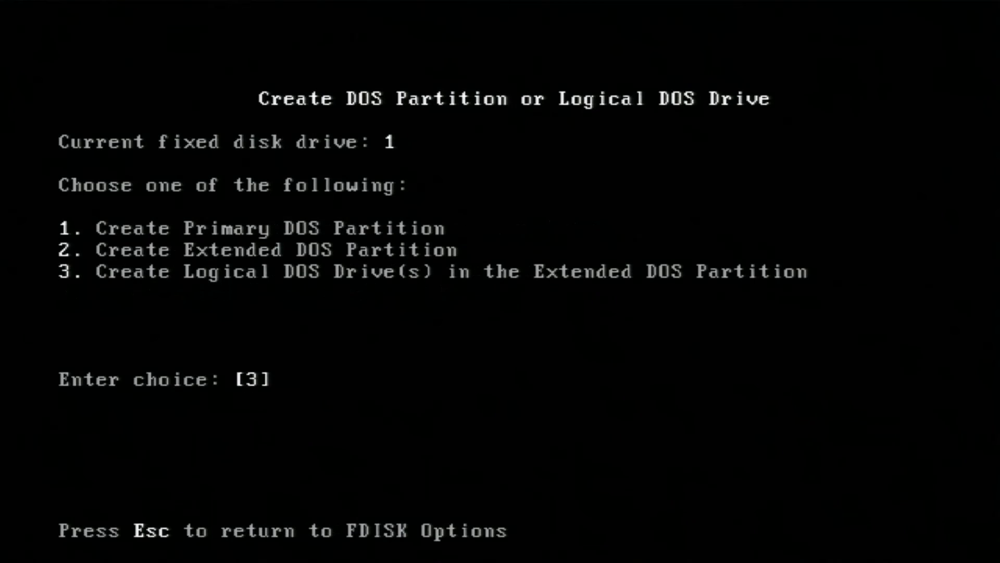
key(Enter)
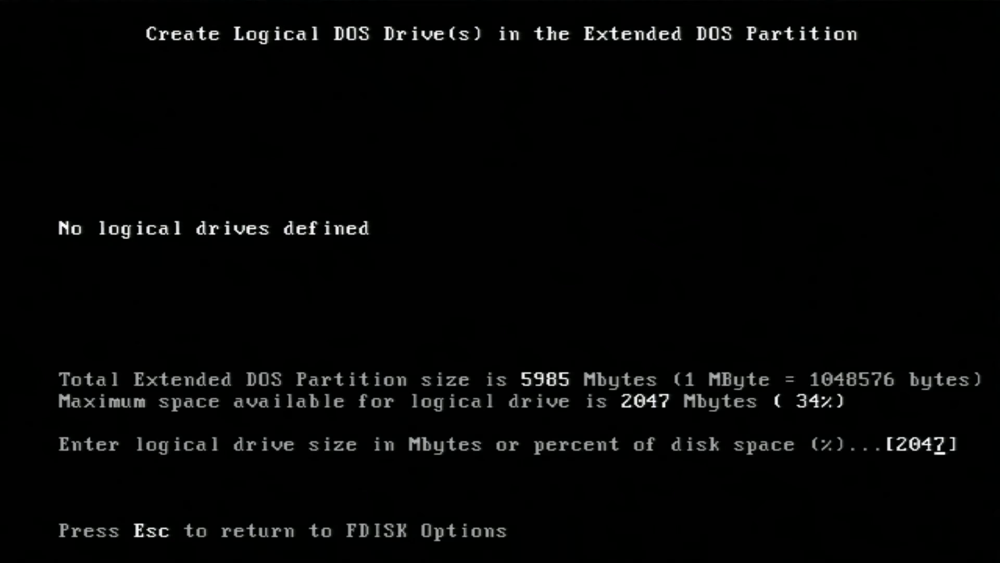
key(enter)
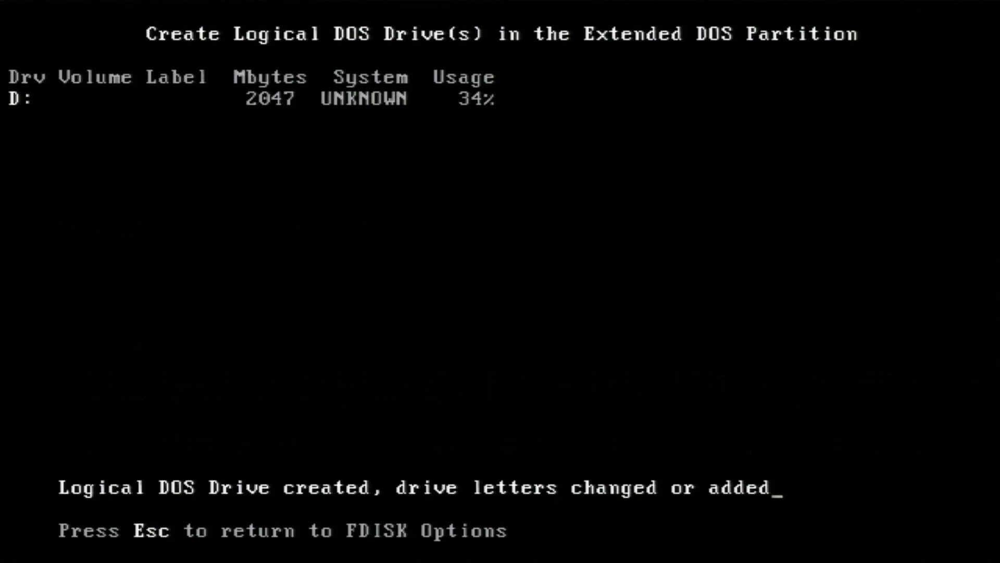
key(enter)
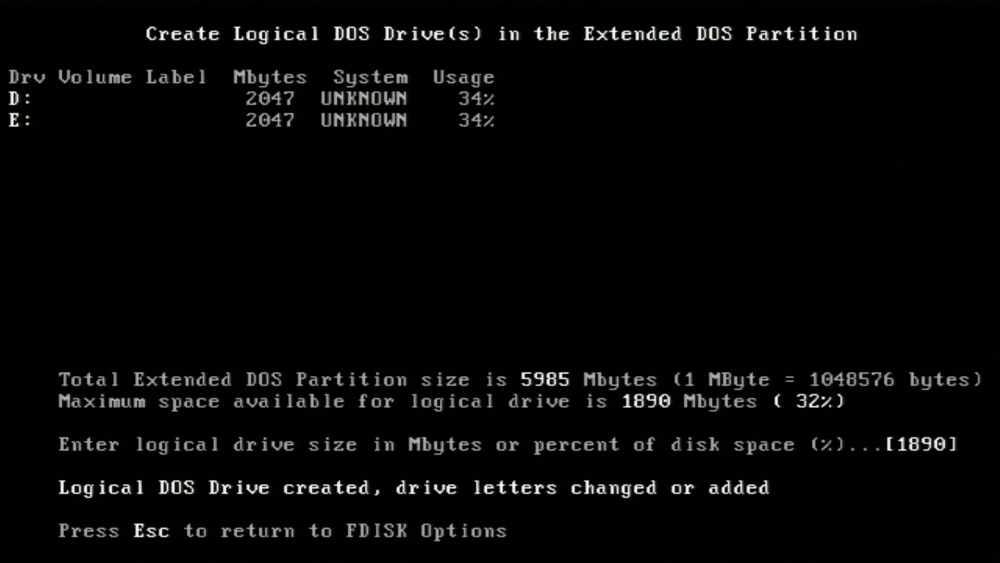
key(Escape)
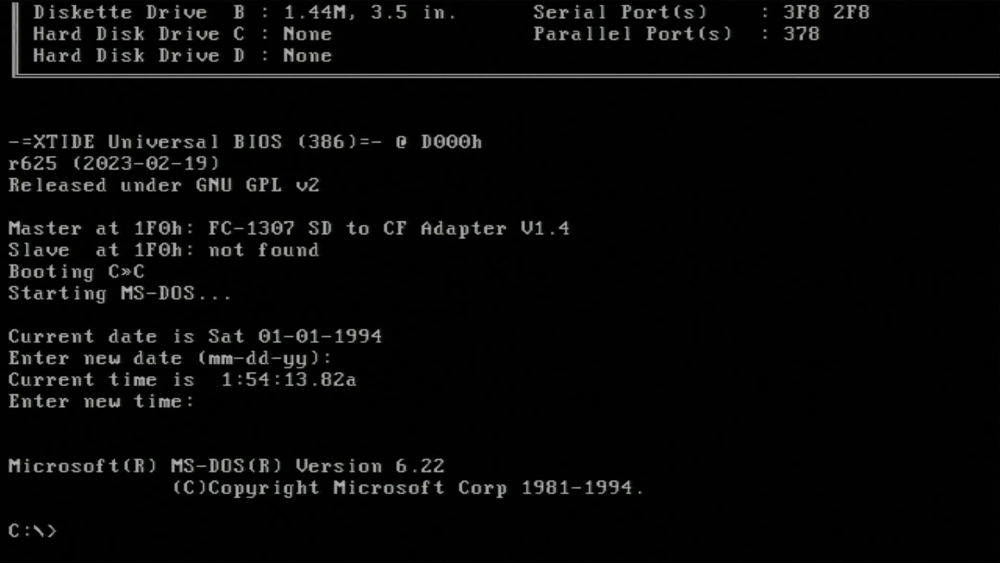
- Format the 1890 MB drive with volume label Utils, then head into the WINFILES directory
text(format)
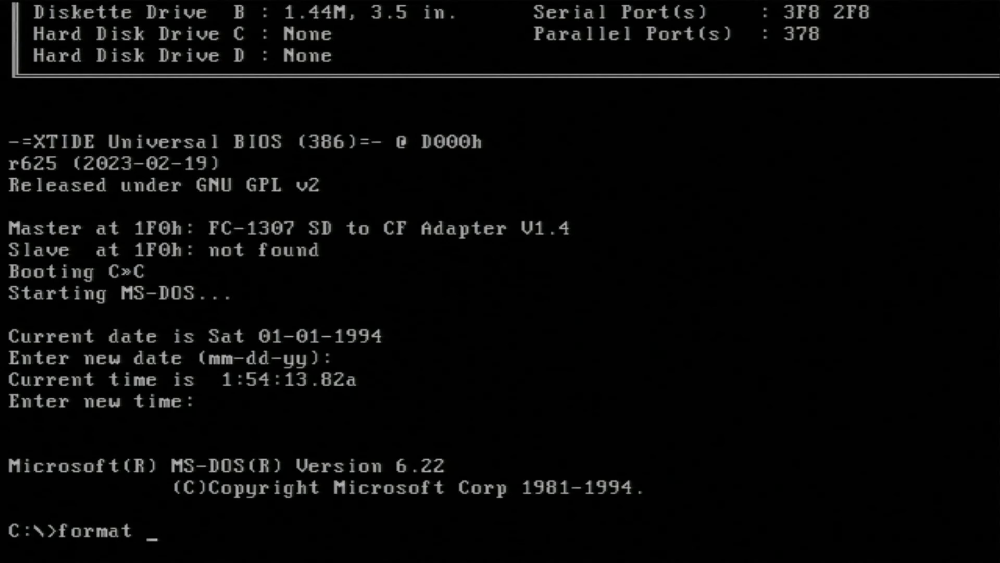
text(d:)
text(y)
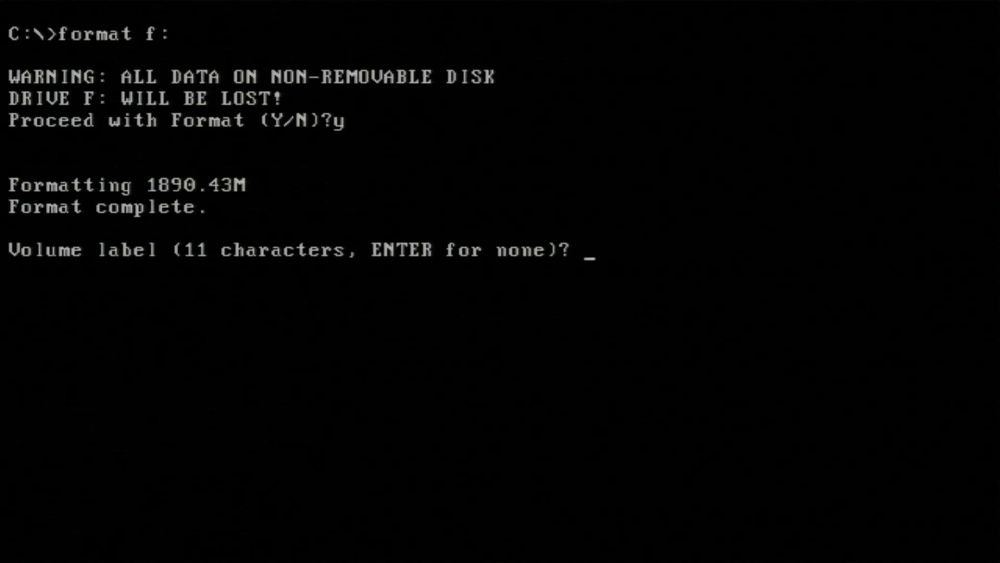
text(Utils)
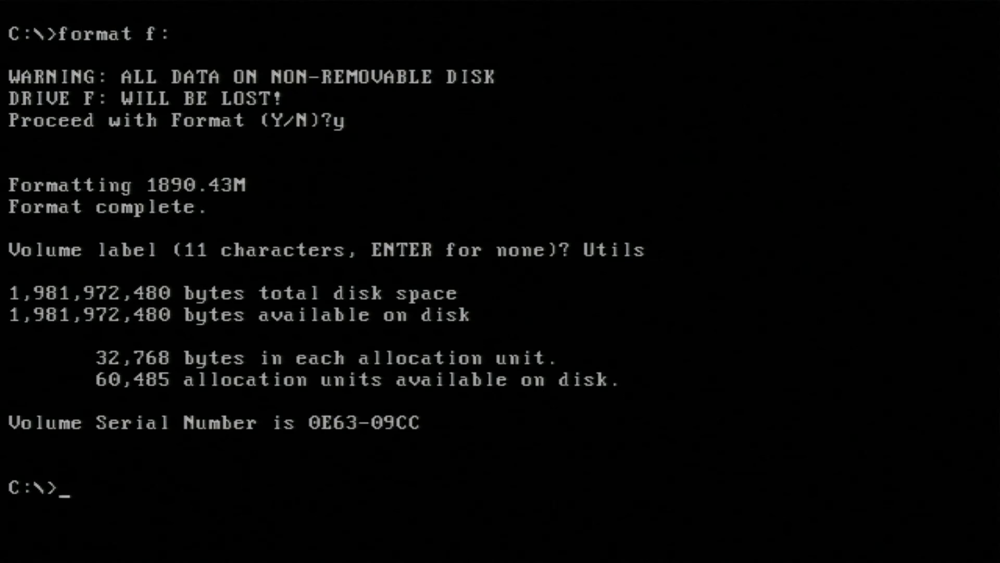
text(cd winfiles)
text(set)
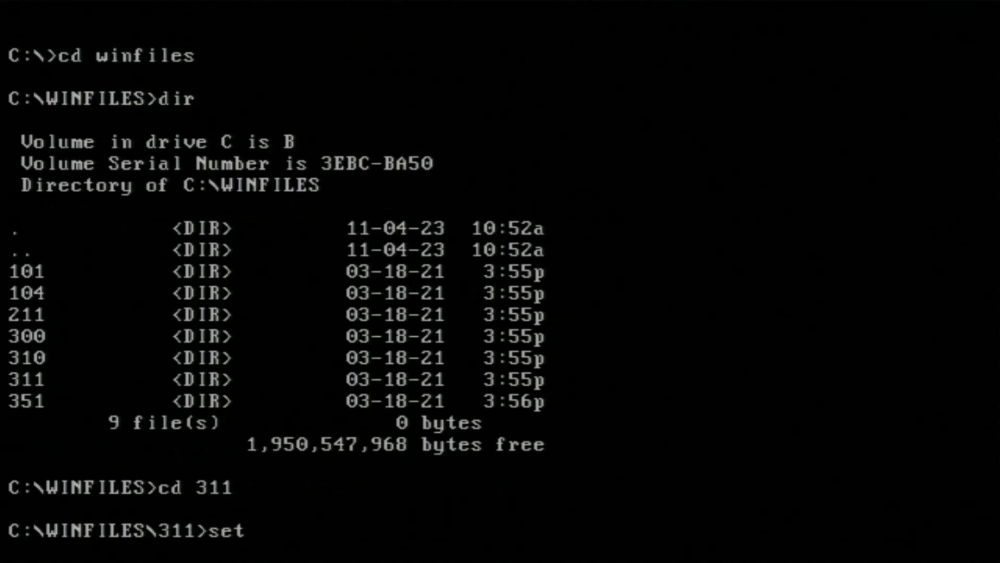
- Launch Windows for Workgroups 3.11 Setup from C:\WINFILES\311
key(Enter)
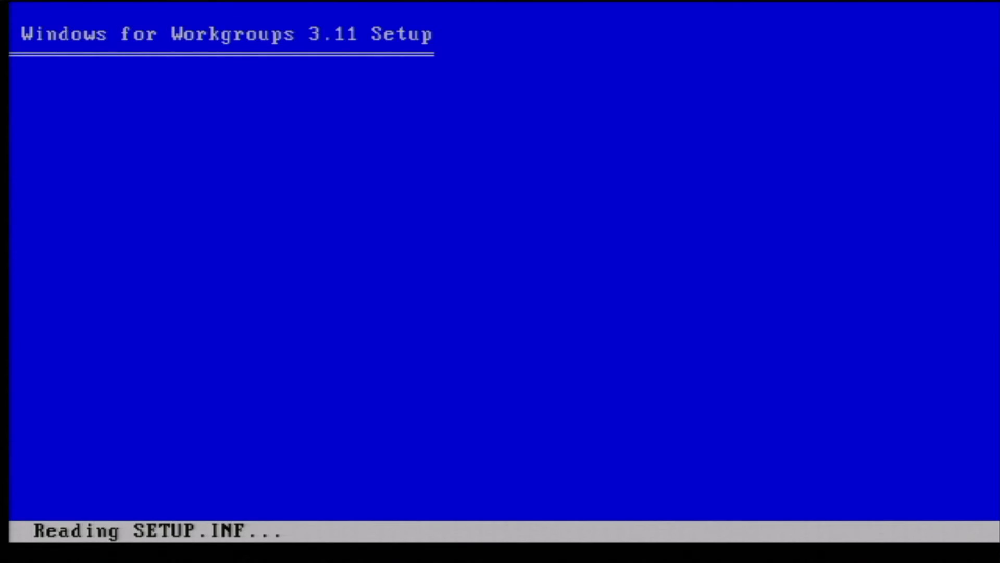